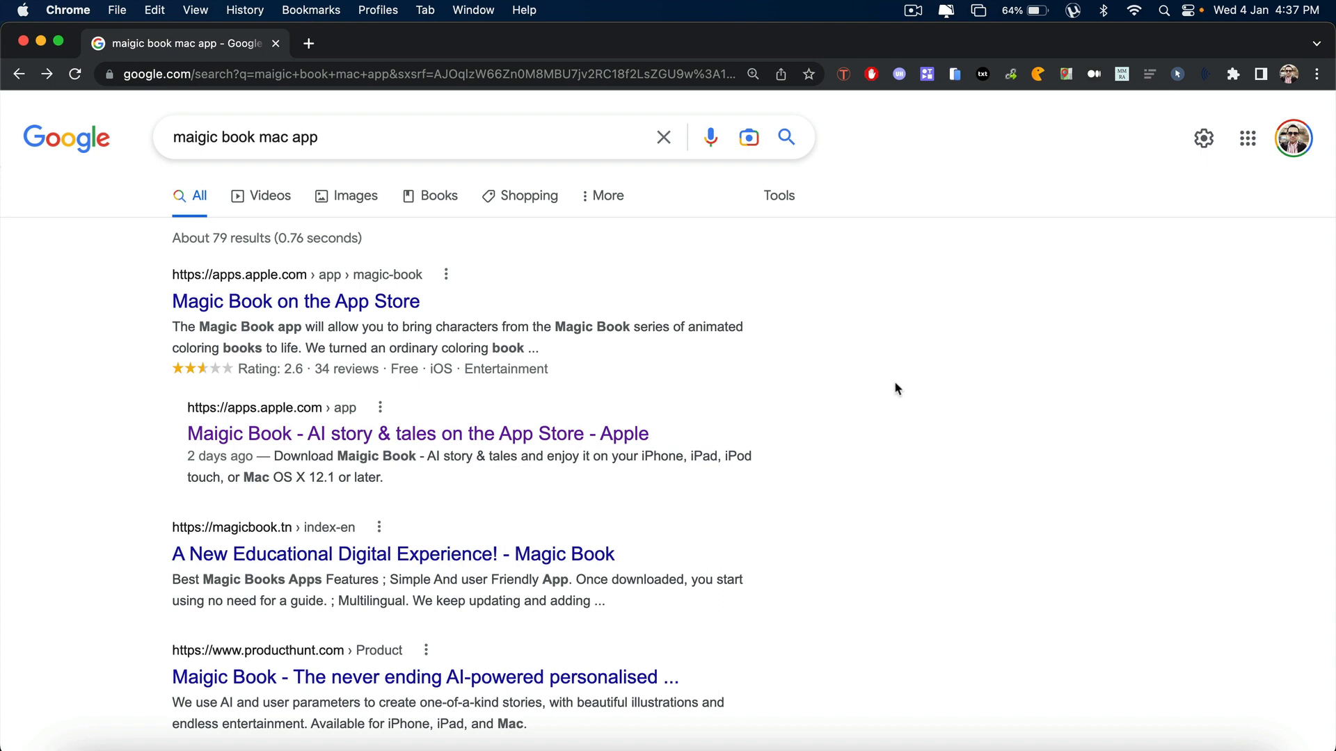
{"action": "mouse_move", "coordinate": [799, 336]}
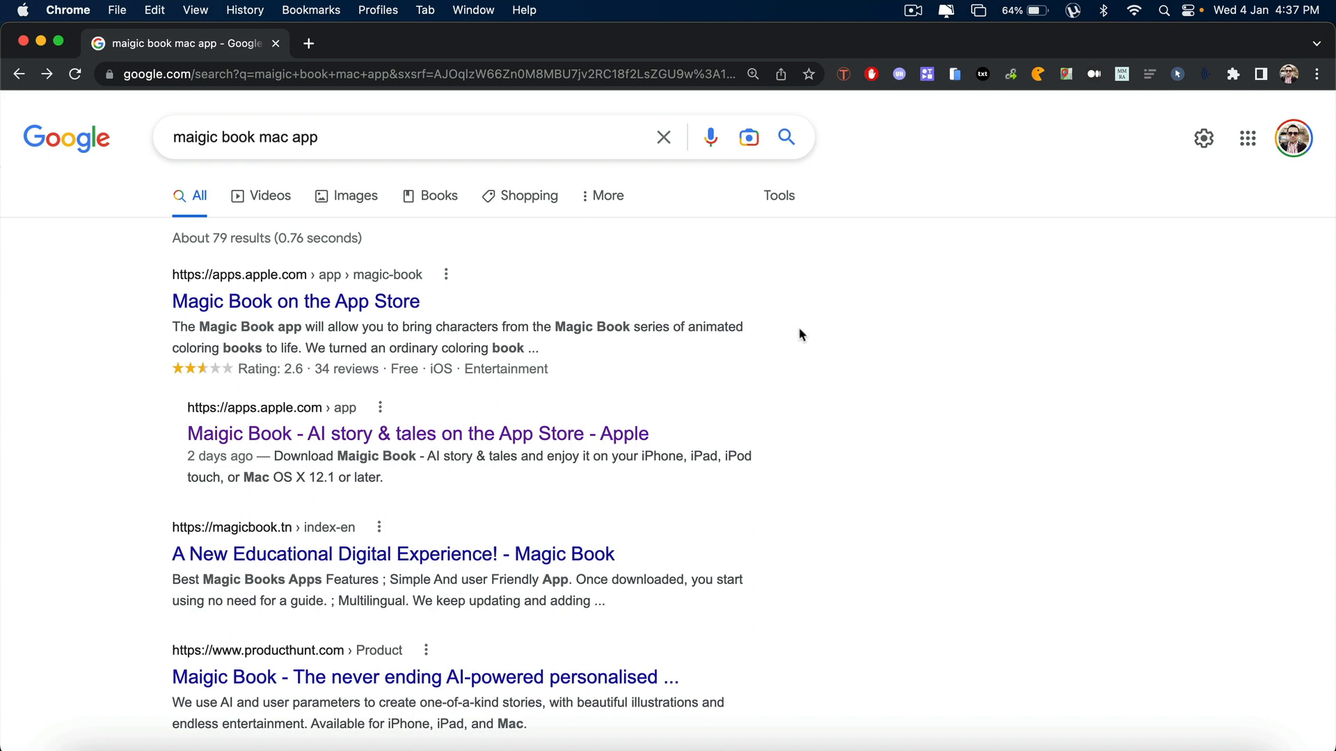
{"action": "mouse_move", "coordinate": [811, 342]}
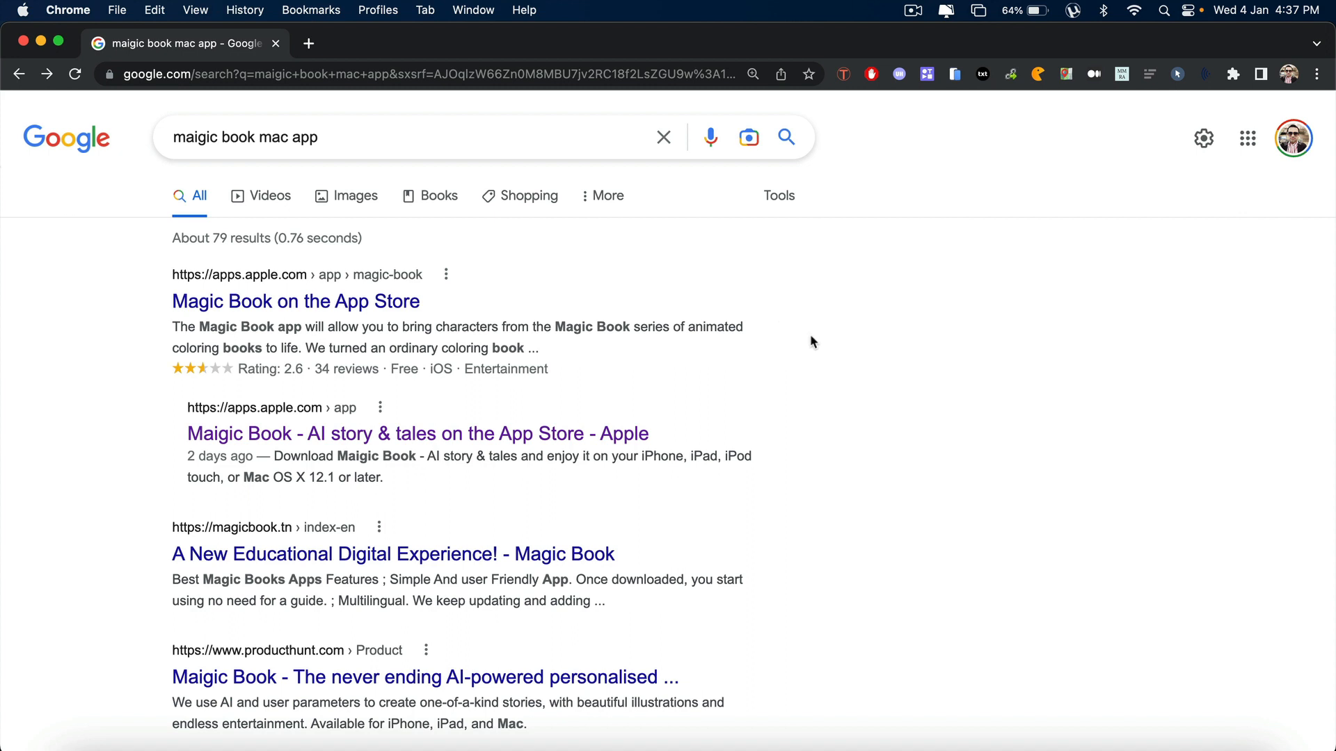
Open the Maigic Book App Store search result and hand it off to the App Store app.
{"action": "left_click", "coordinate": [179, 138]}
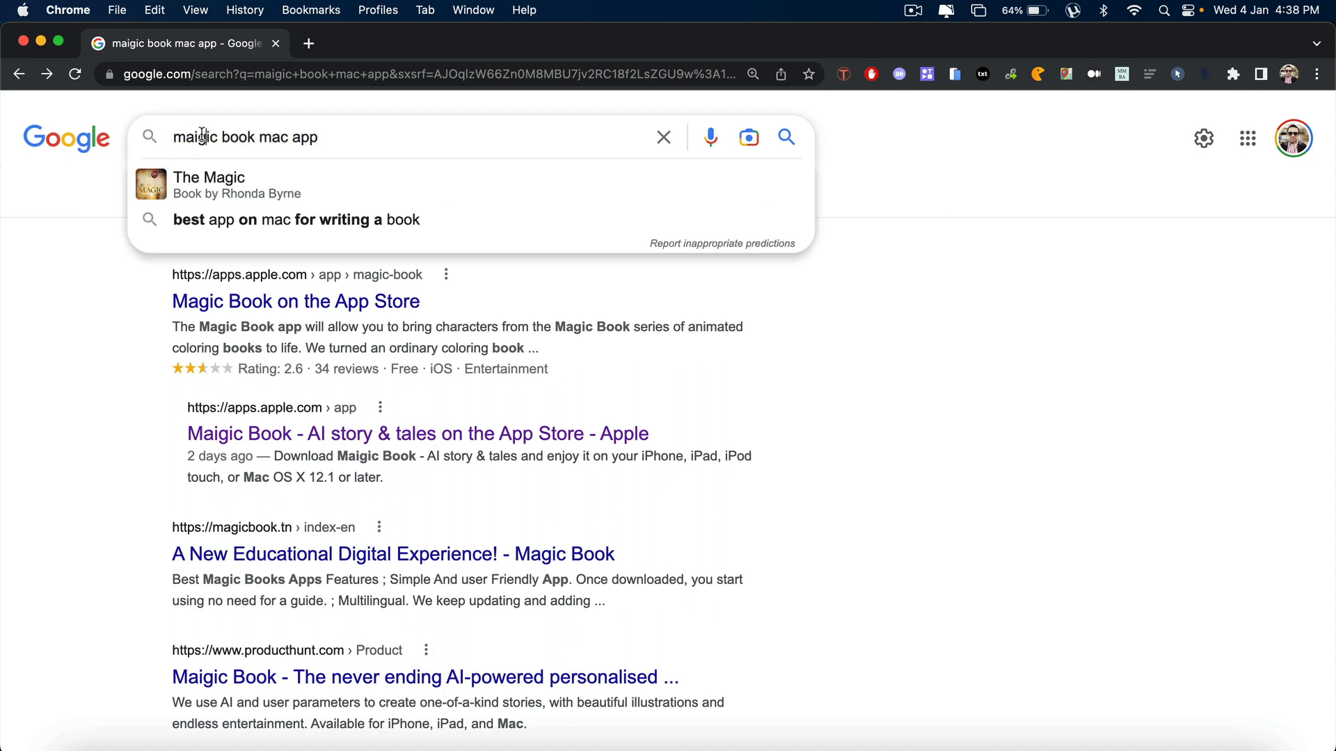
{"action": "mouse_move", "coordinate": [295, 137]}
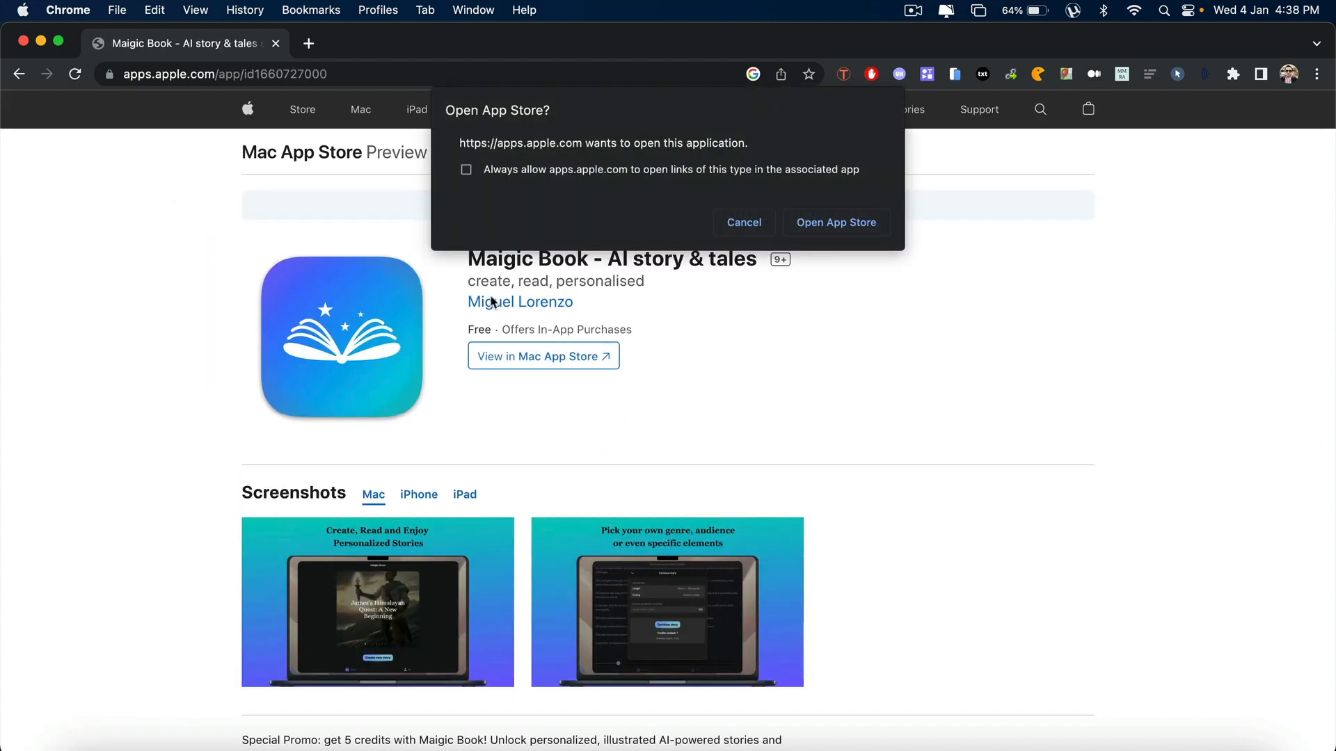
{"action": "mouse_move", "coordinate": [648, 272]}
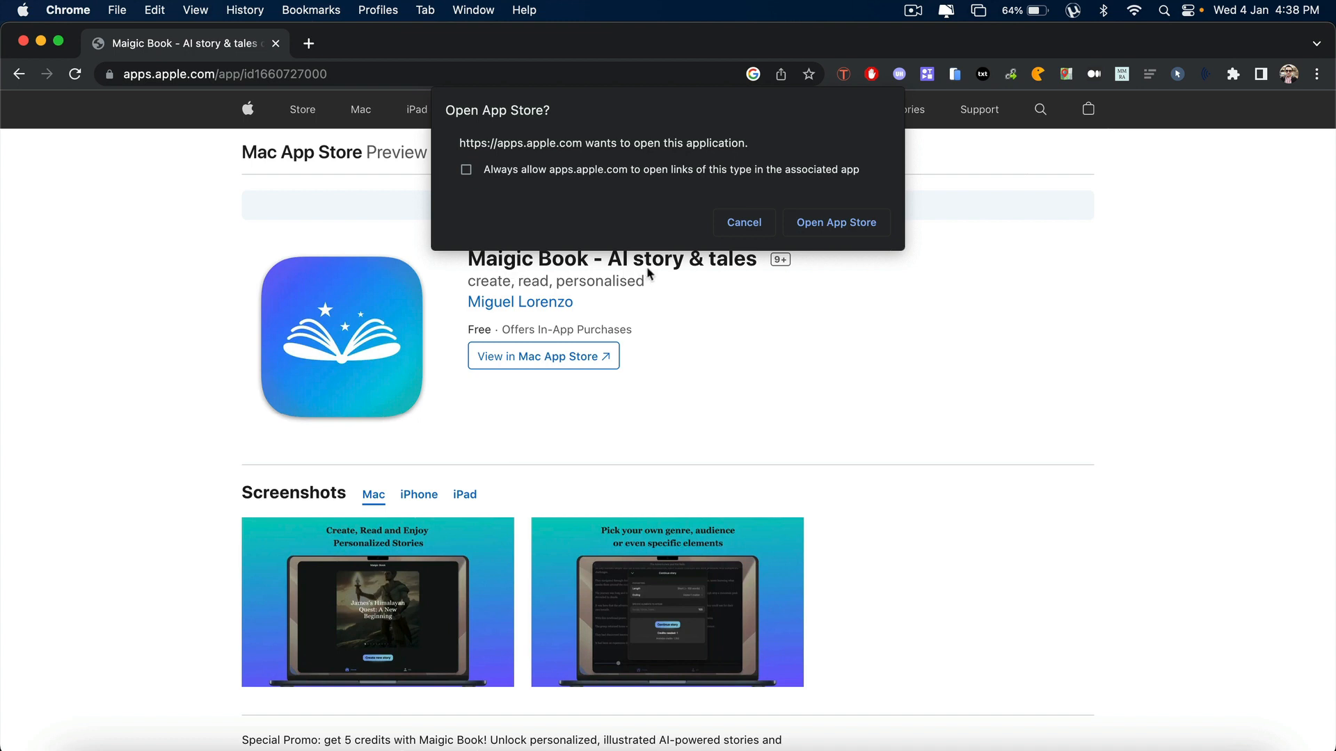
{"action": "mouse_move", "coordinate": [728, 279]}
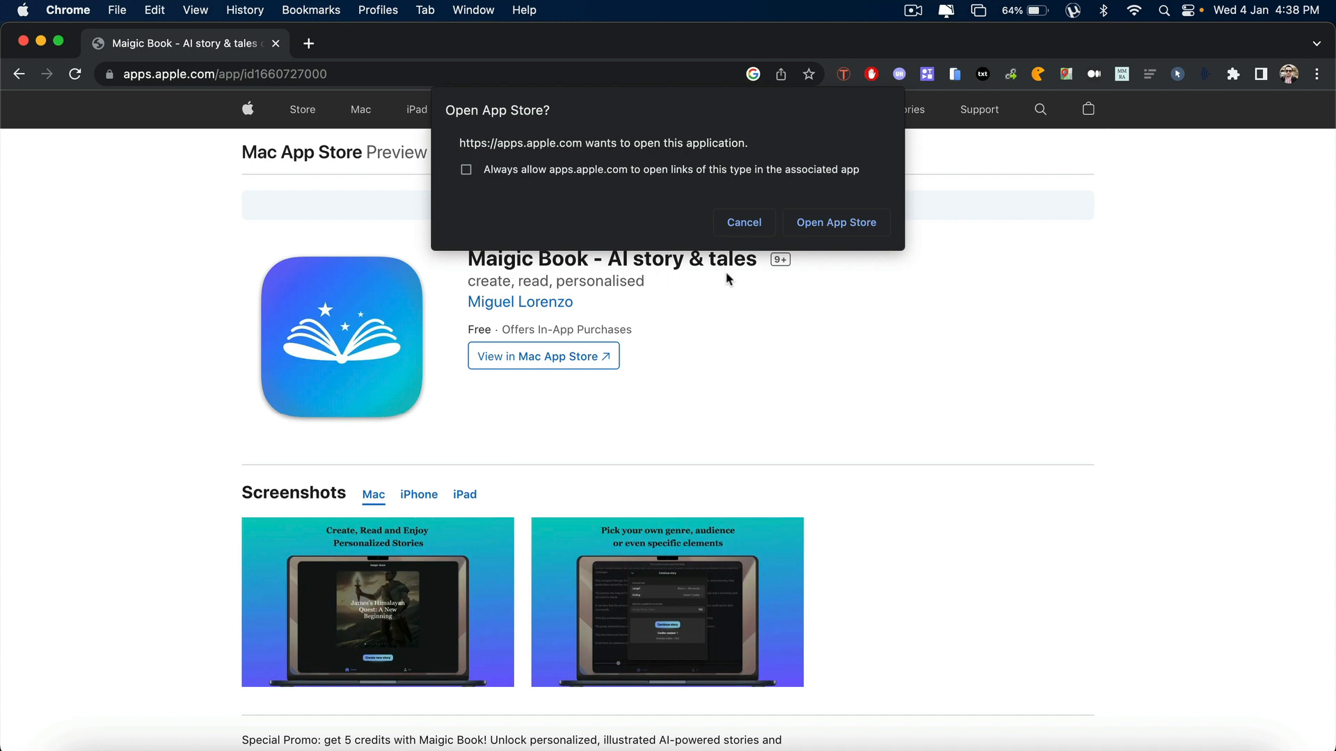
{"action": "left_click", "coordinate": [836, 223]}
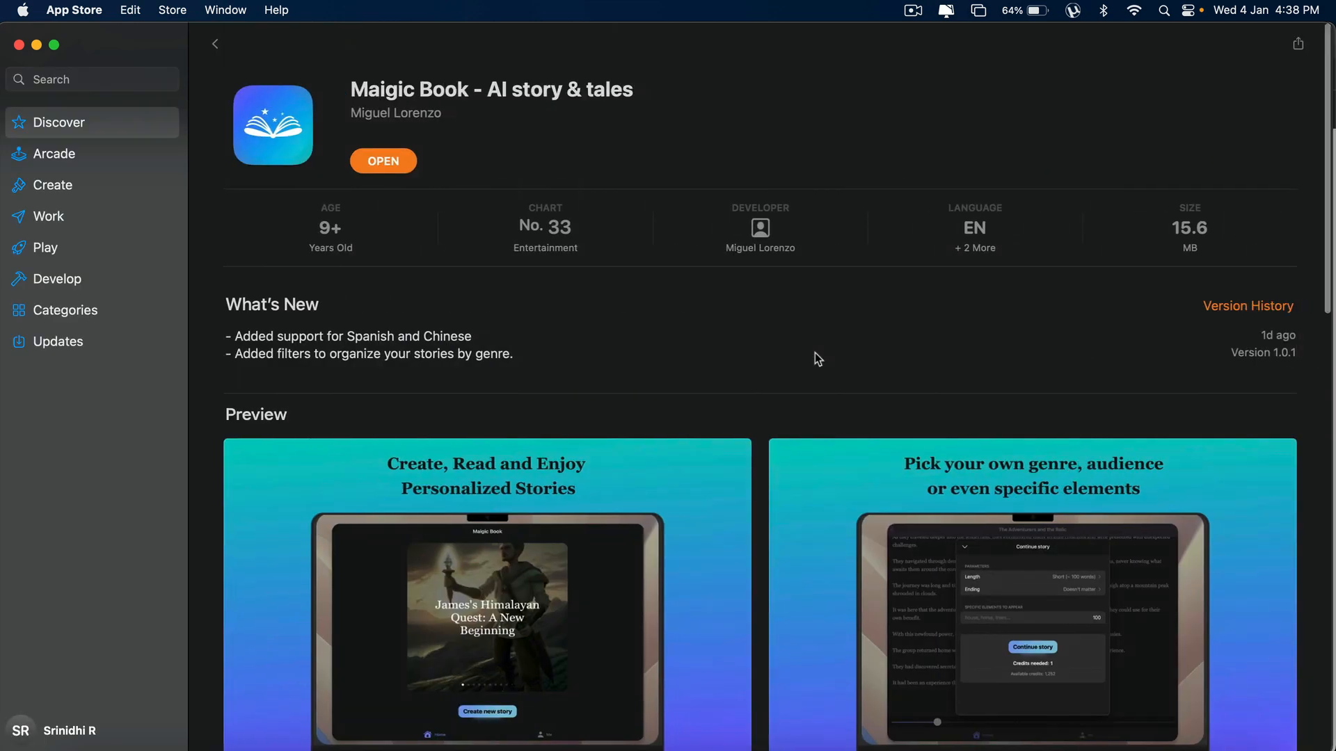
{"action": "scroll", "scroll_direction": "down", "scroll_amount": 3}
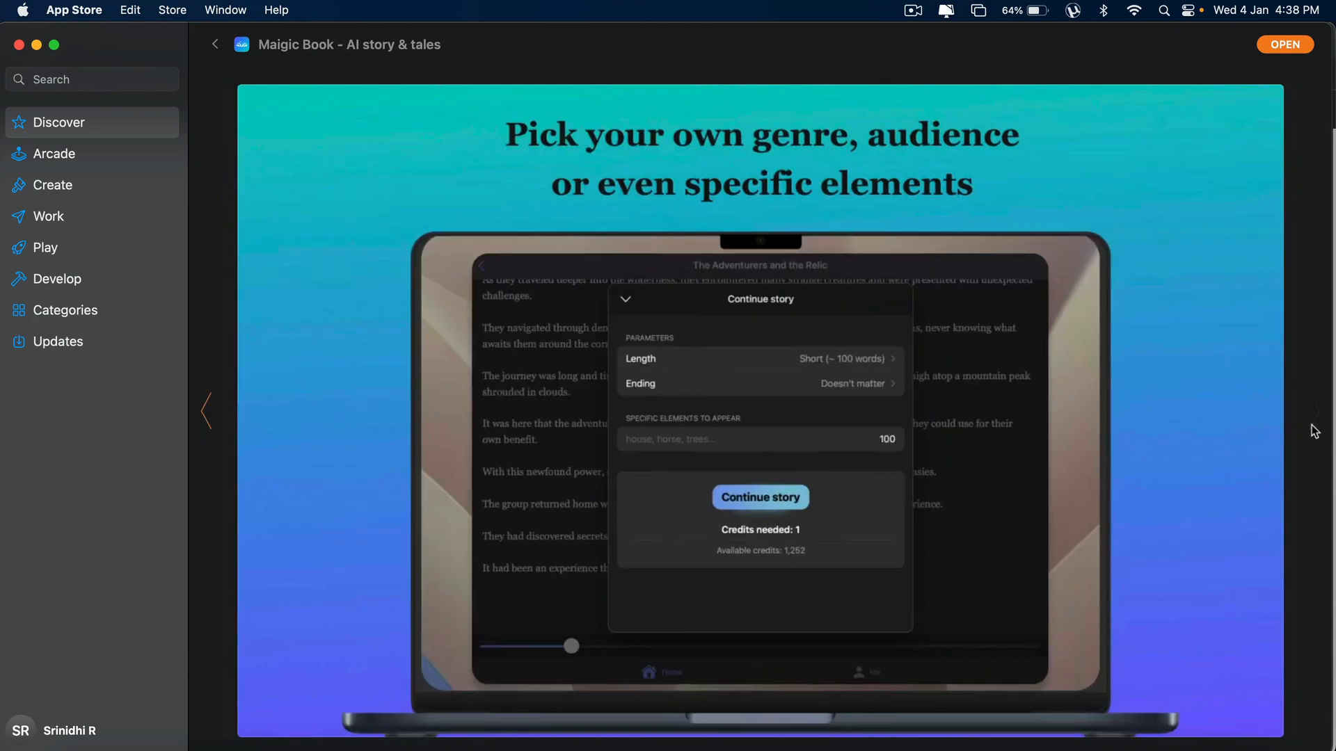
{"action": "mouse_move", "coordinate": [974, 164]}
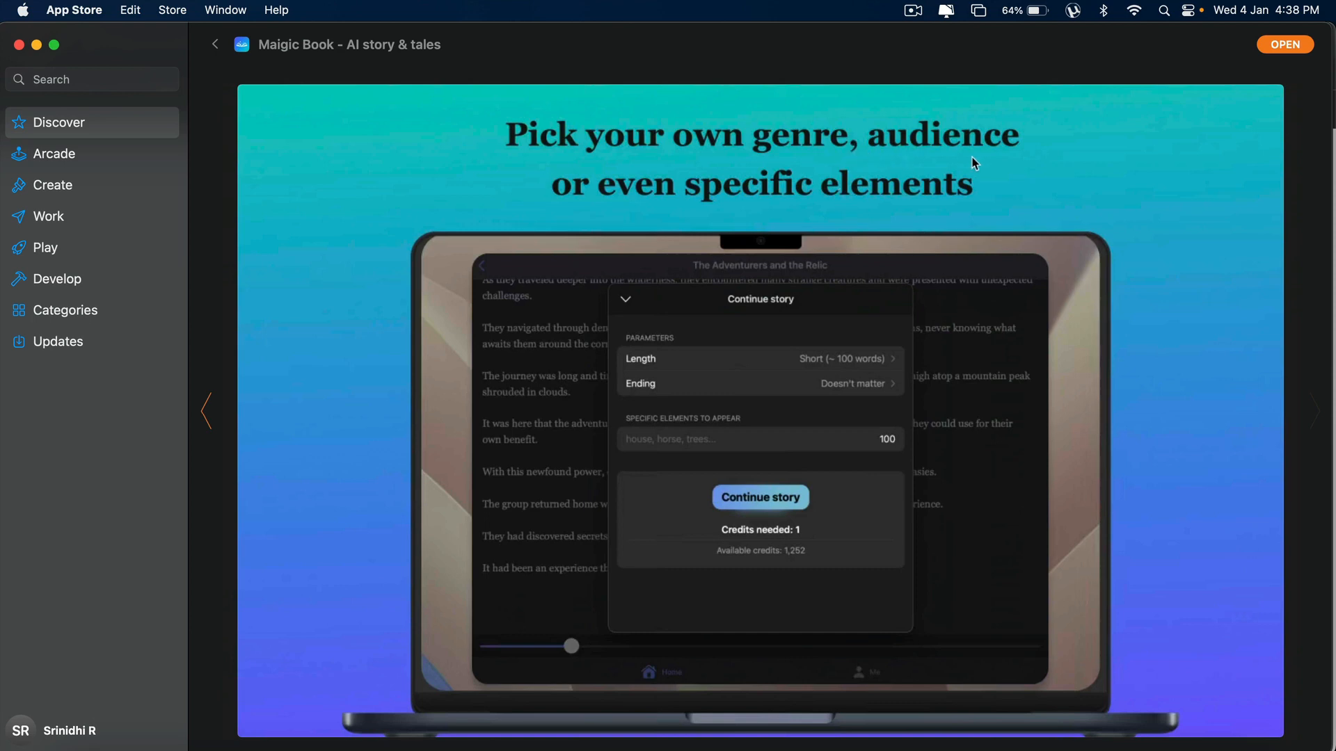
{"action": "mouse_move", "coordinate": [1316, 430]}
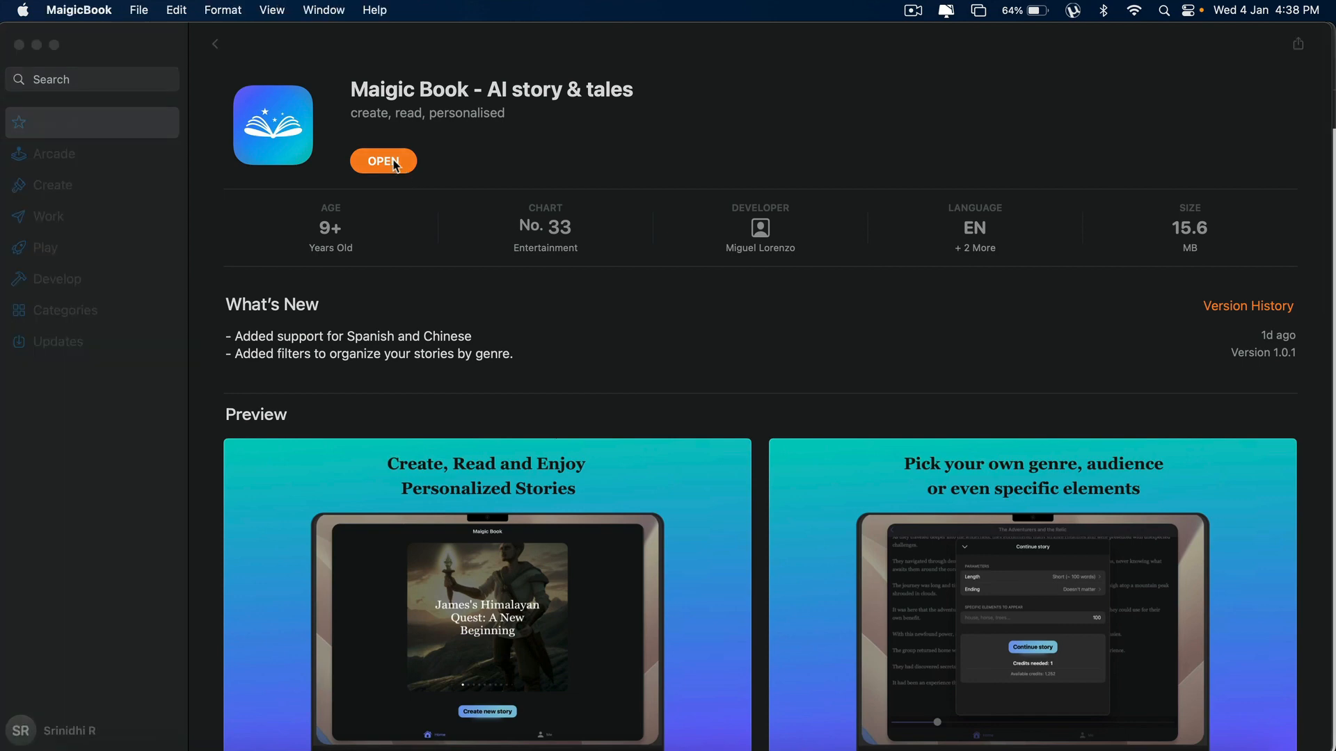
Launch Maigic Book and expand its window to fill the screen.
{"action": "left_click", "coordinate": [382, 161]}
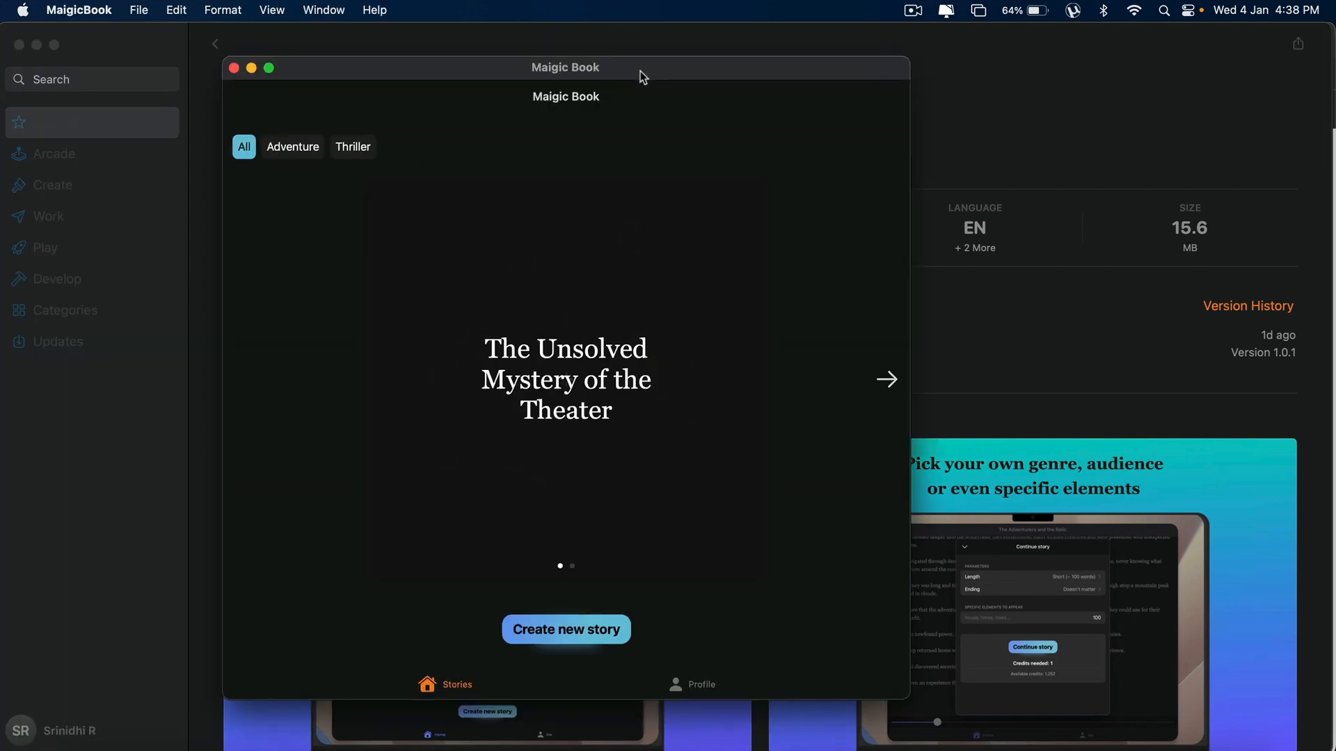
{"action": "left_click", "coordinate": [269, 68]}
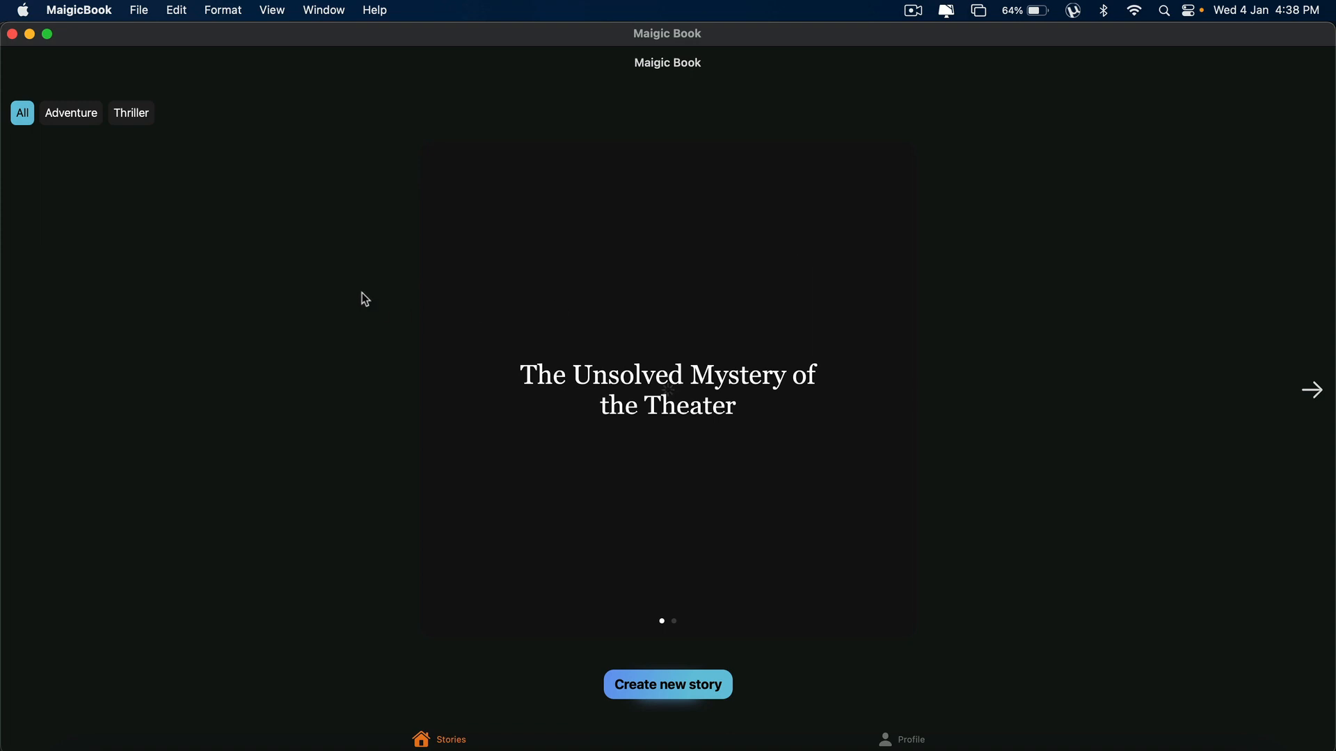
{"action": "mouse_move", "coordinate": [948, 402]}
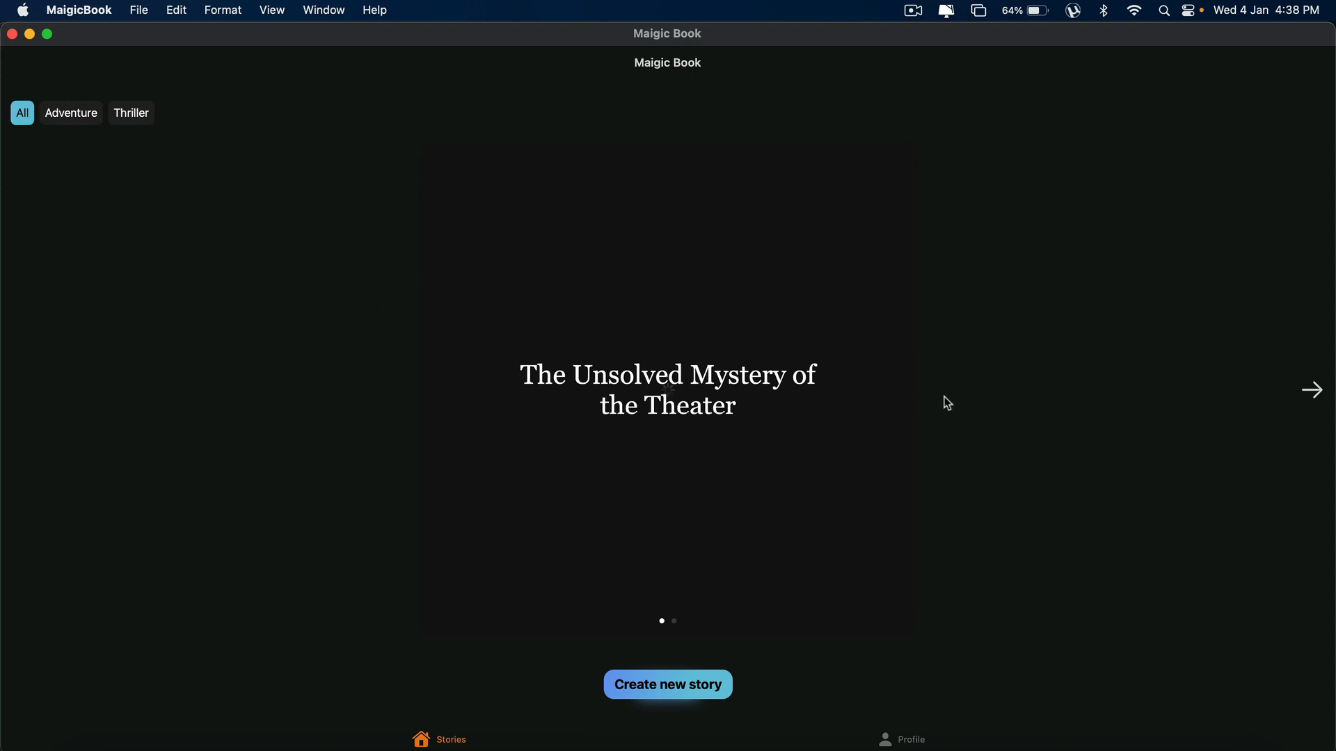
{"action": "left_click", "coordinate": [78, 10]}
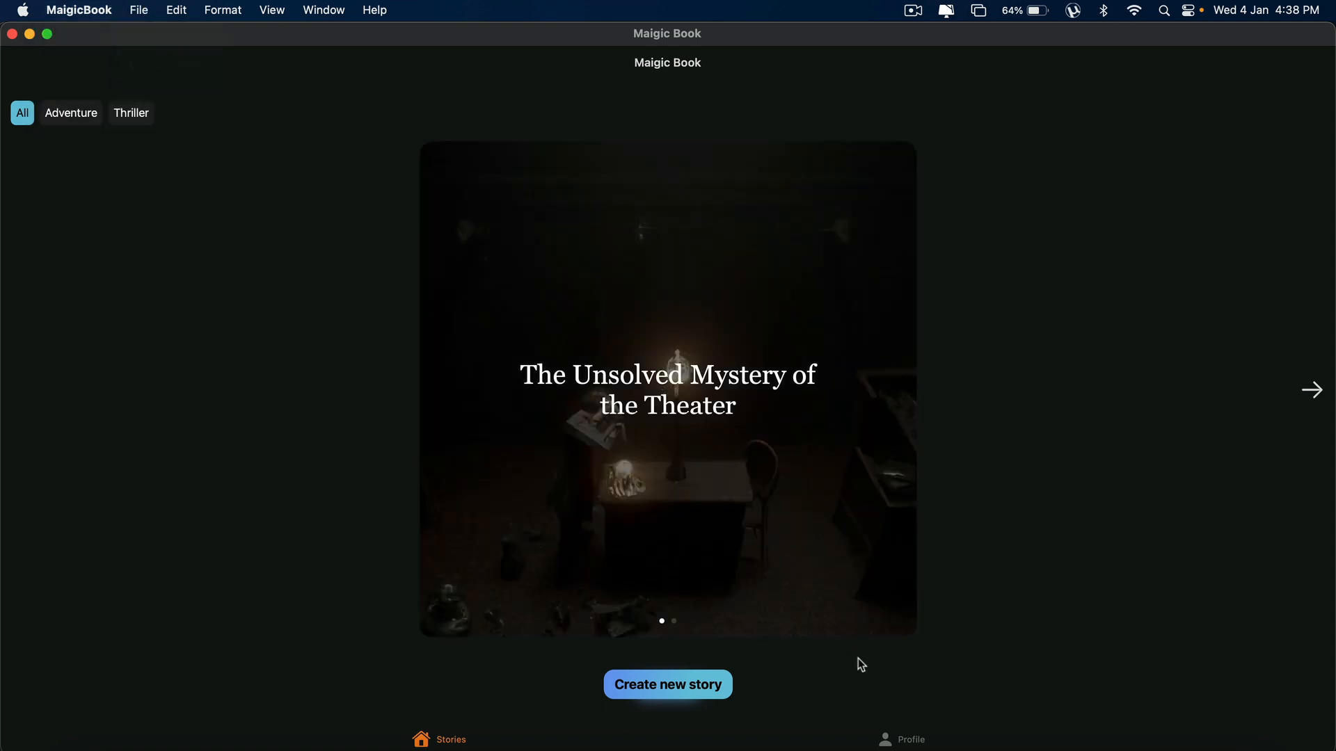
Go to the Profile page and view the Audience choices (Kids, Adolescents, Adults).
{"action": "left_click", "coordinate": [900, 739]}
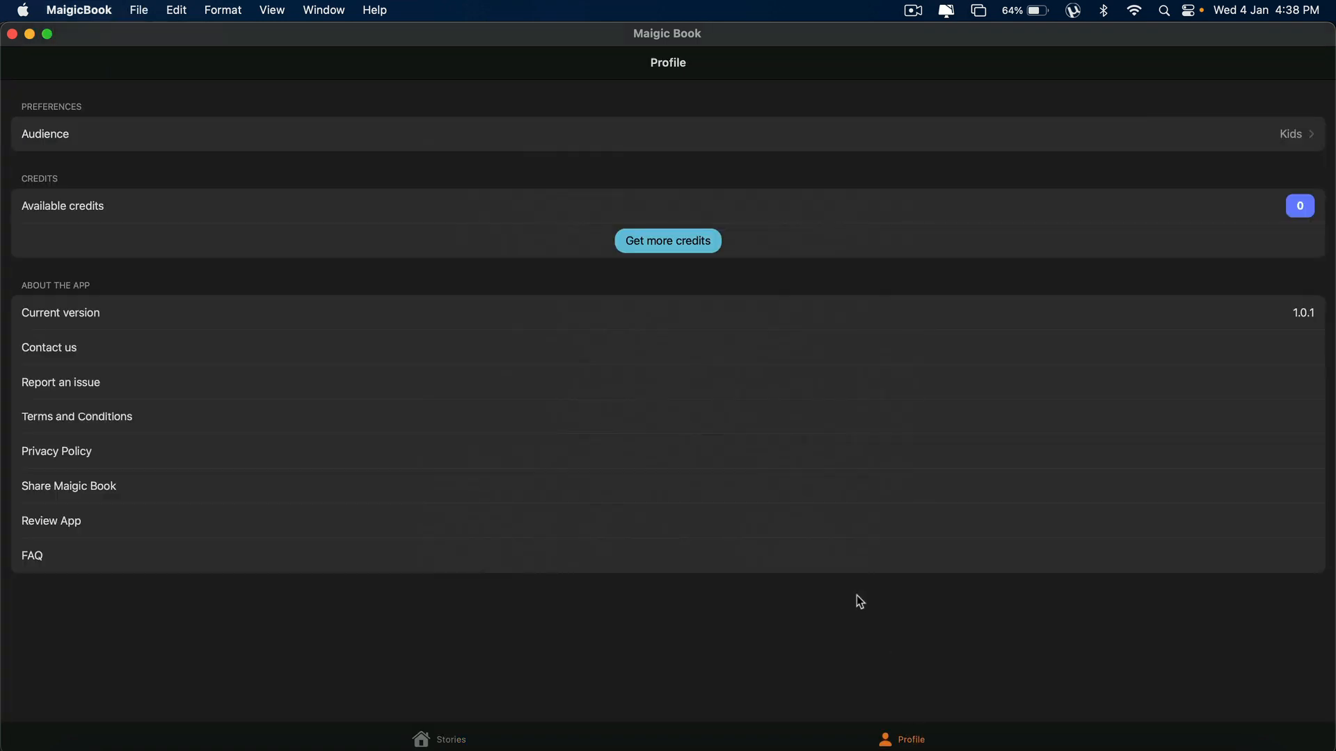
{"action": "left_click", "coordinate": [668, 133]}
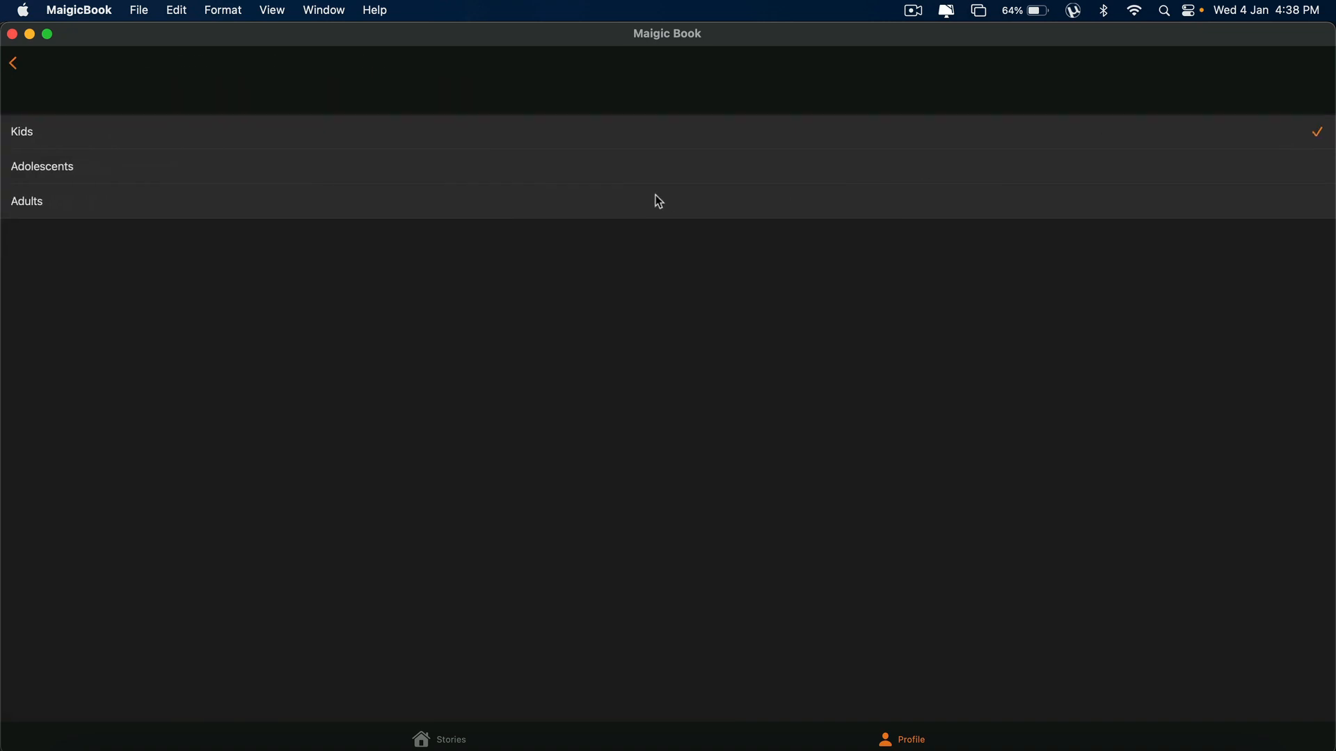
{"action": "mouse_move", "coordinate": [498, 241]}
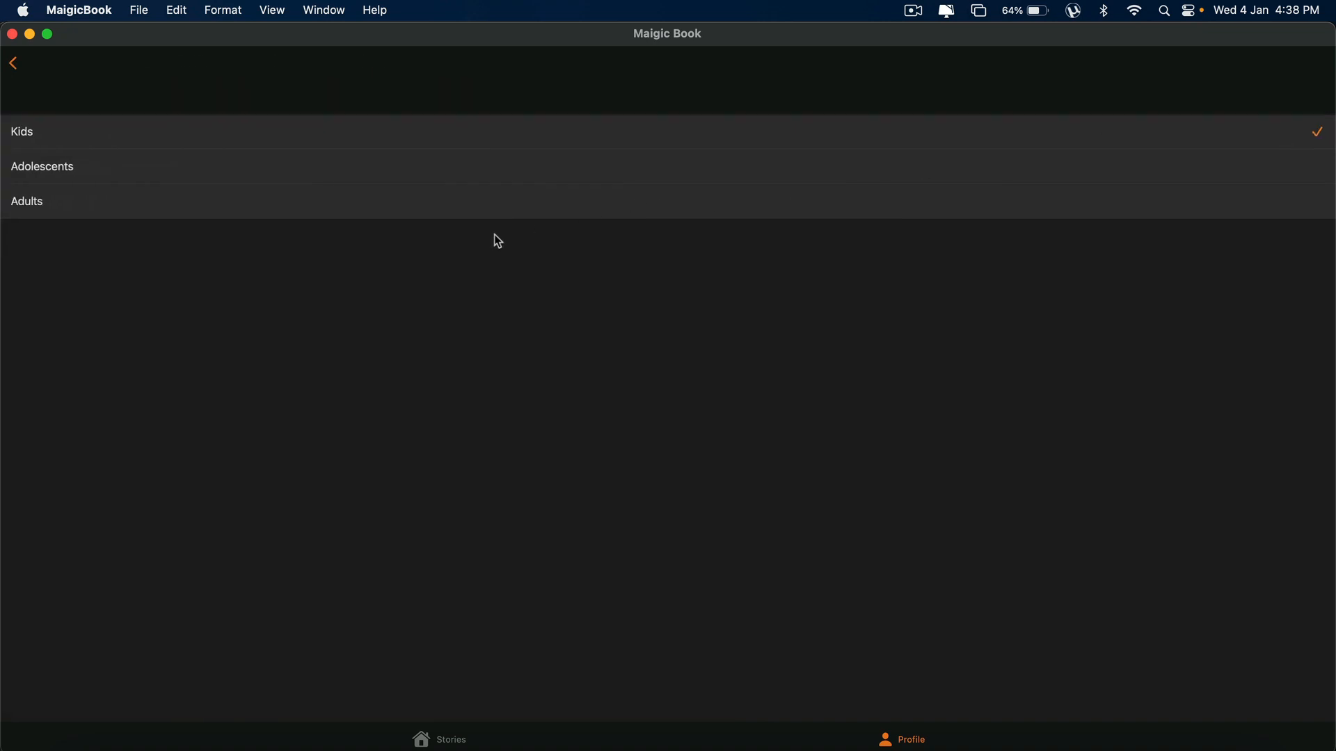
{"action": "mouse_move", "coordinate": [15, 72]}
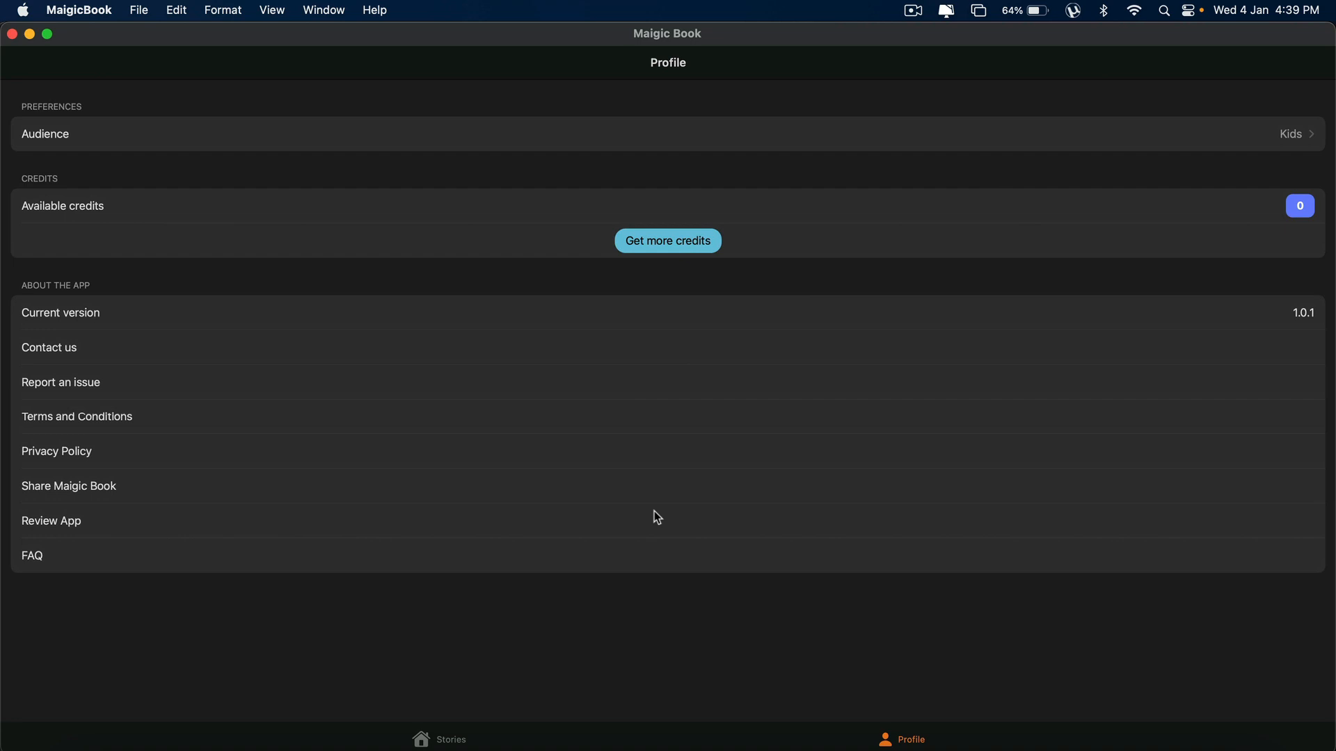
{"action": "mouse_move", "coordinate": [450, 739]}
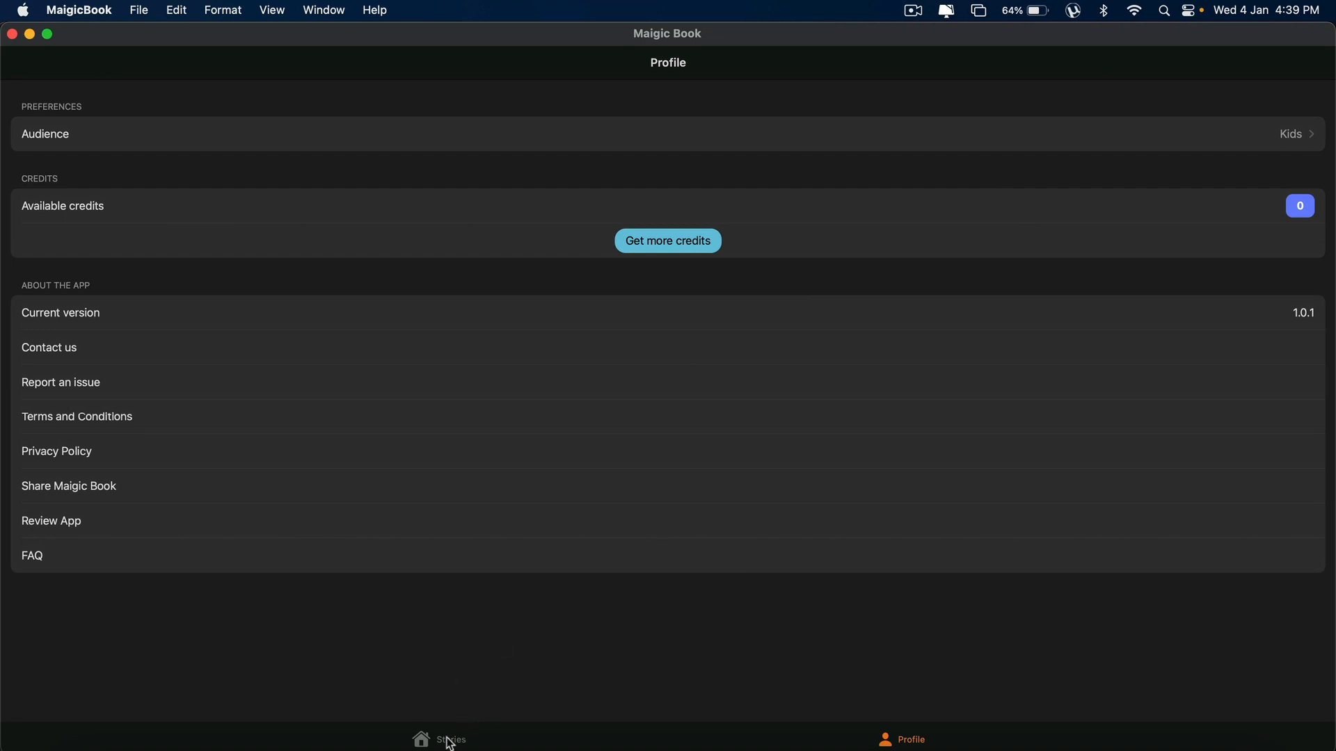
Start a new story from the library, keeping Adventure as its genre.
{"action": "left_click", "coordinate": [439, 739]}
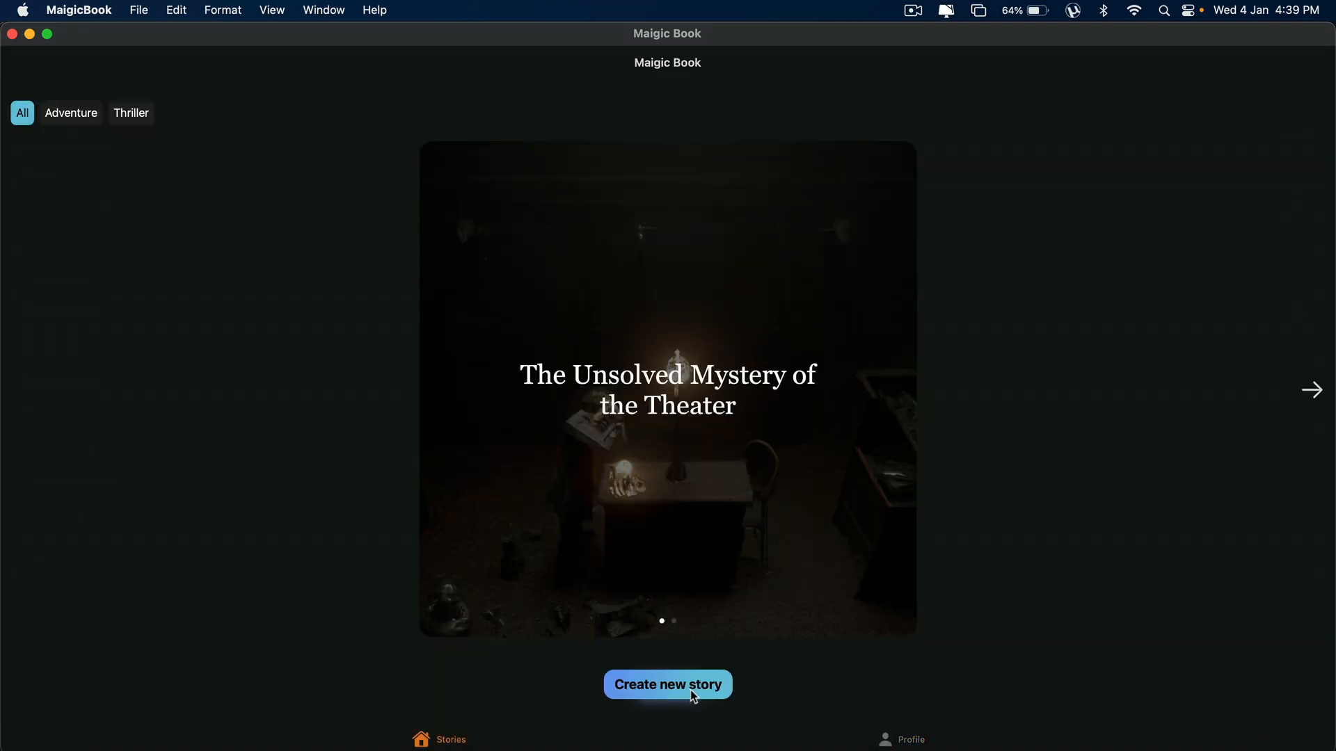
{"action": "left_click", "coordinate": [666, 685]}
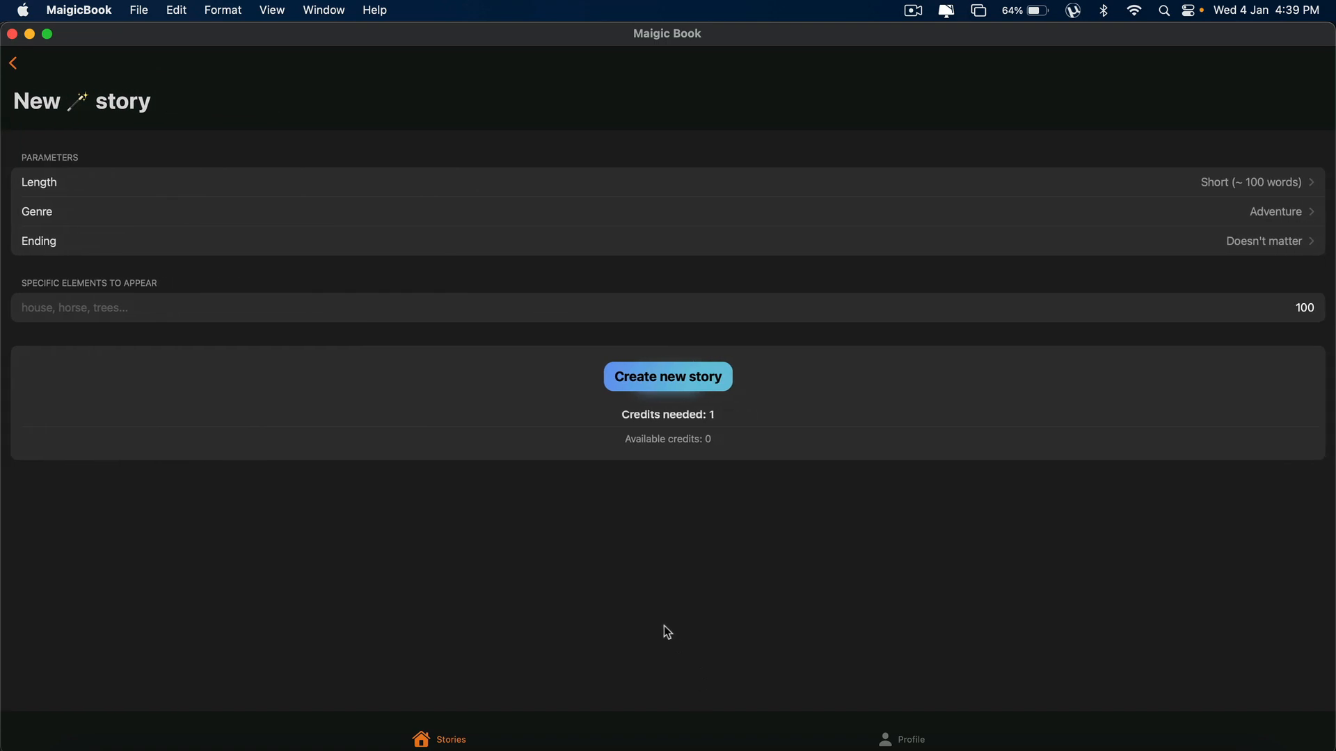
{"action": "mouse_move", "coordinate": [1271, 195]}
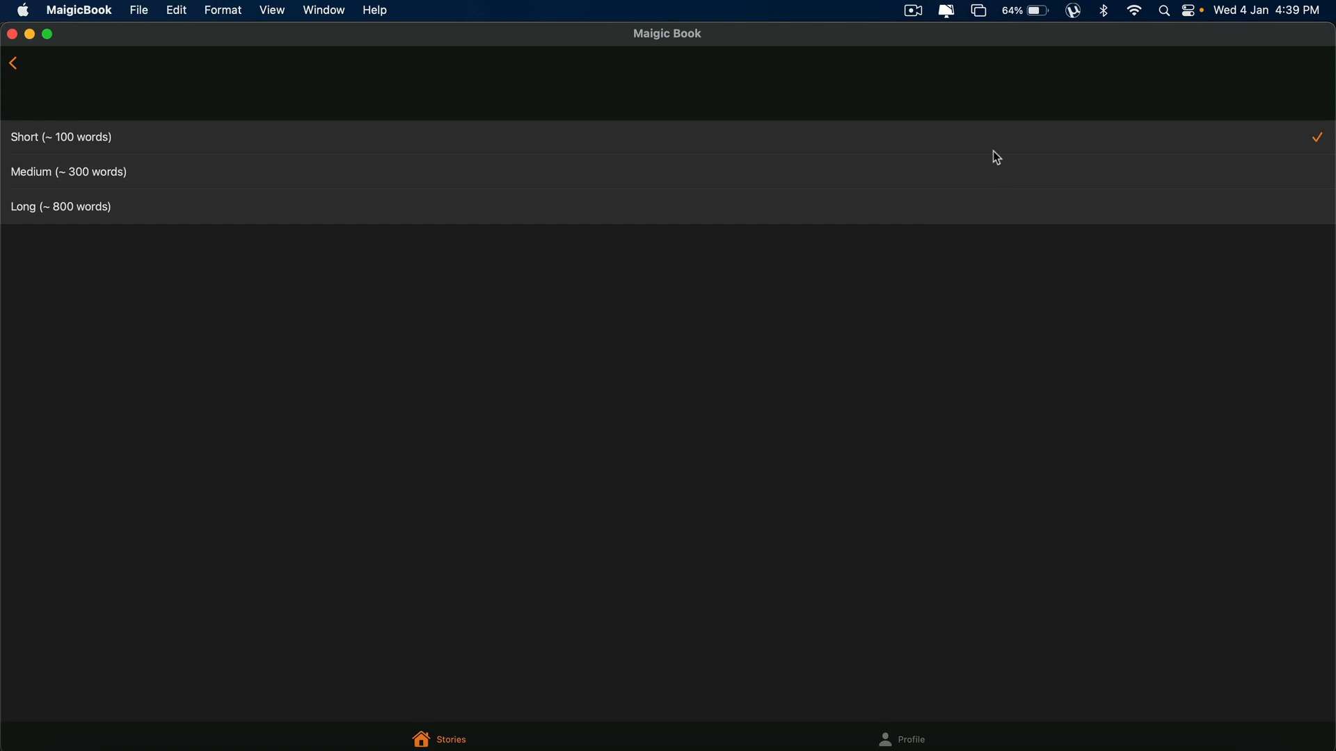
{"action": "mouse_move", "coordinate": [955, 201]}
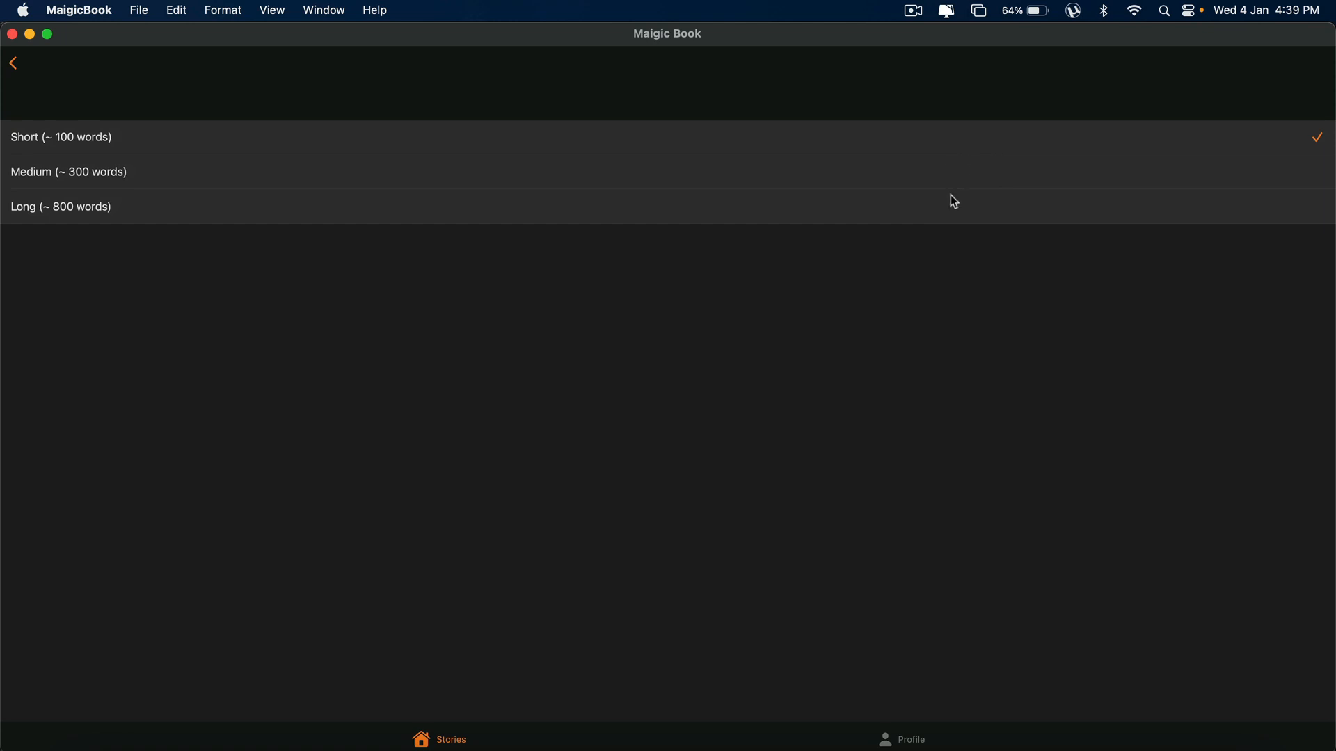
{"action": "mouse_move", "coordinate": [23, 60]}
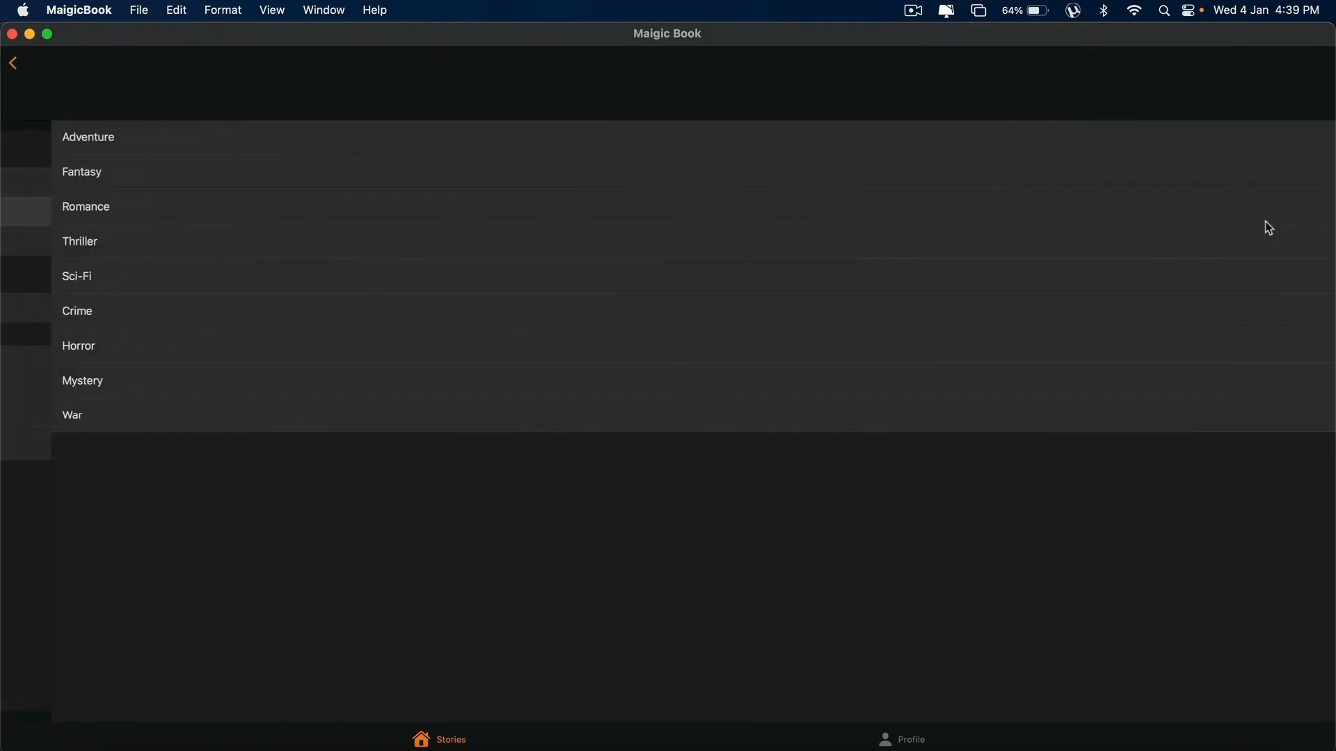
{"action": "left_click", "coordinate": [88, 138]}
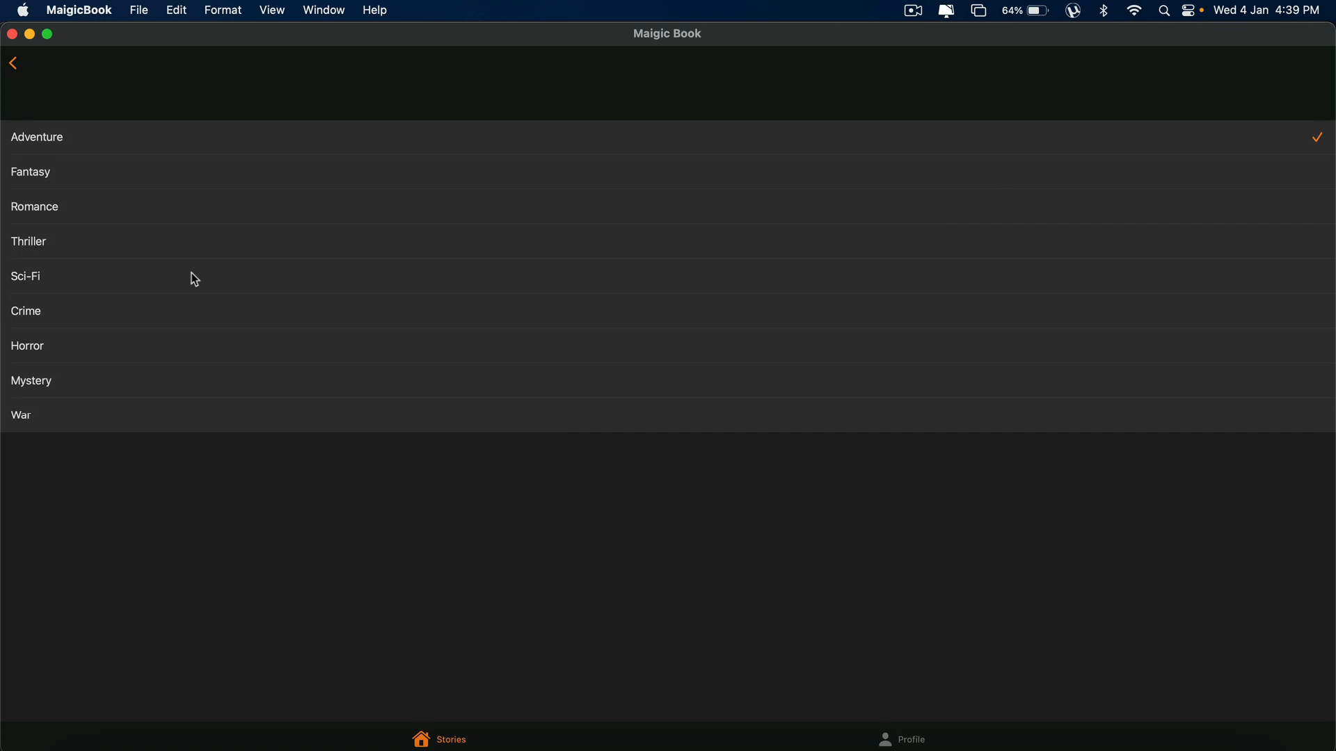
{"action": "mouse_move", "coordinate": [198, 371]}
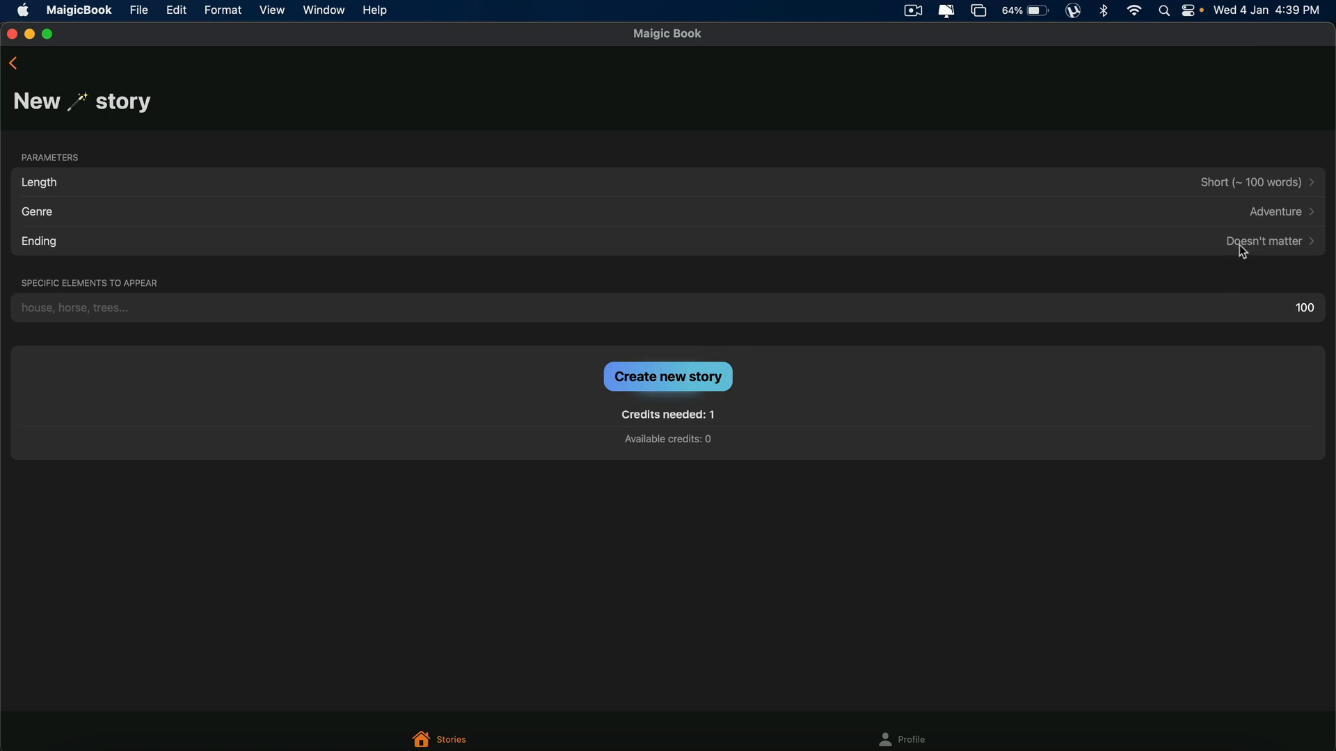
Set the story's ending to Unresolved and return to the New story form.
{"action": "left_click", "coordinate": [1265, 241]}
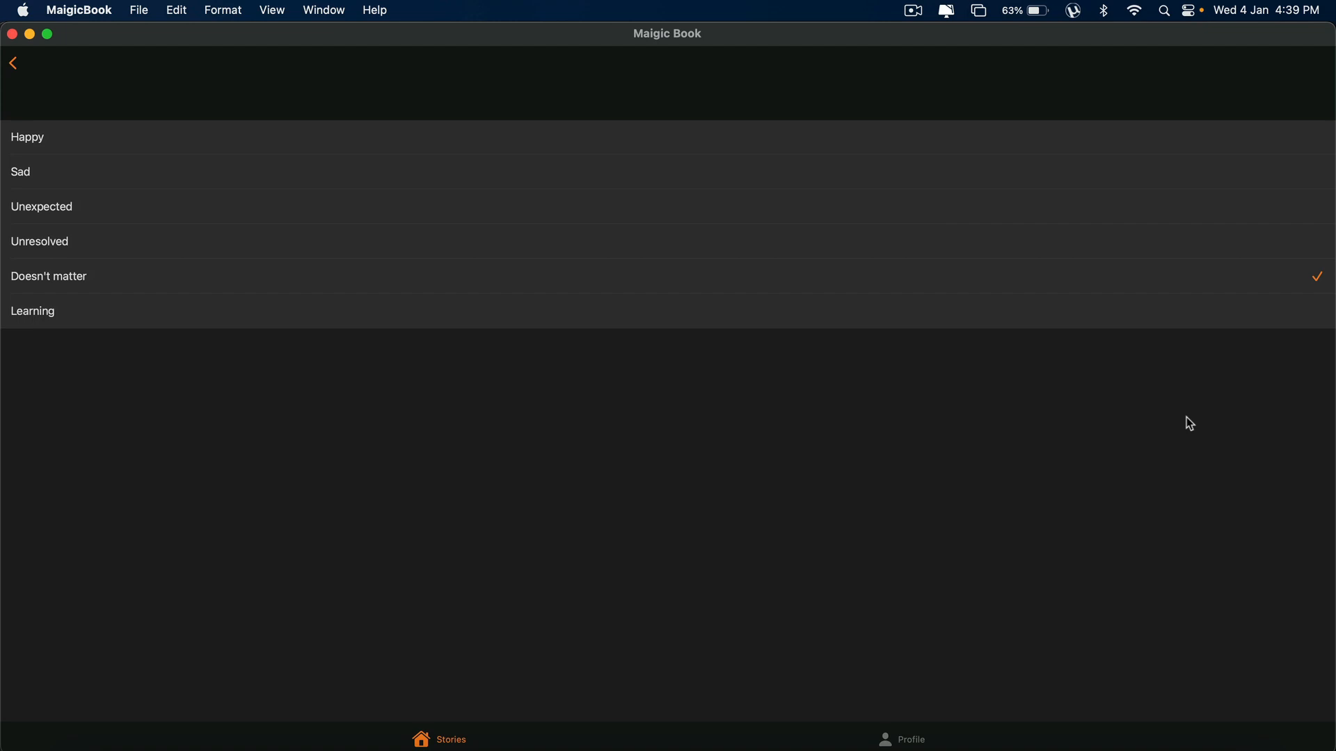
{"action": "mouse_move", "coordinate": [894, 146]}
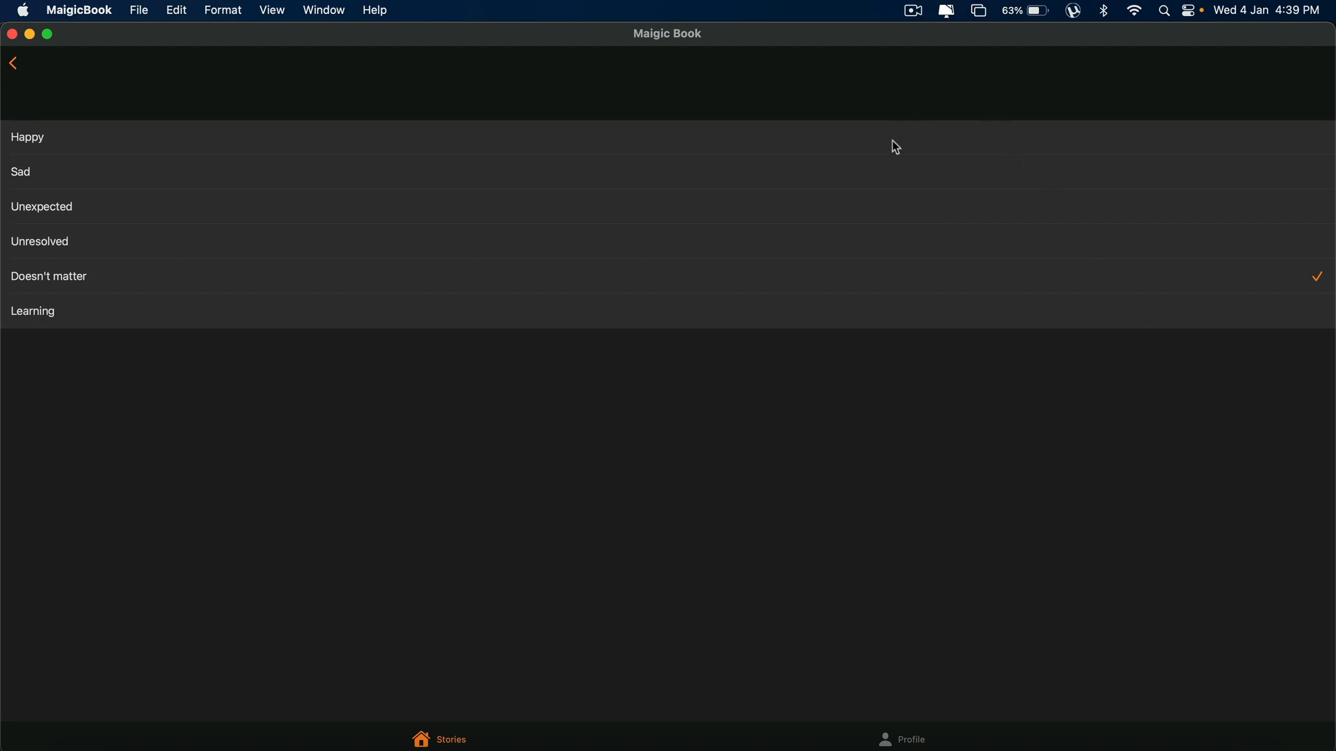
{"action": "mouse_move", "coordinate": [895, 187]}
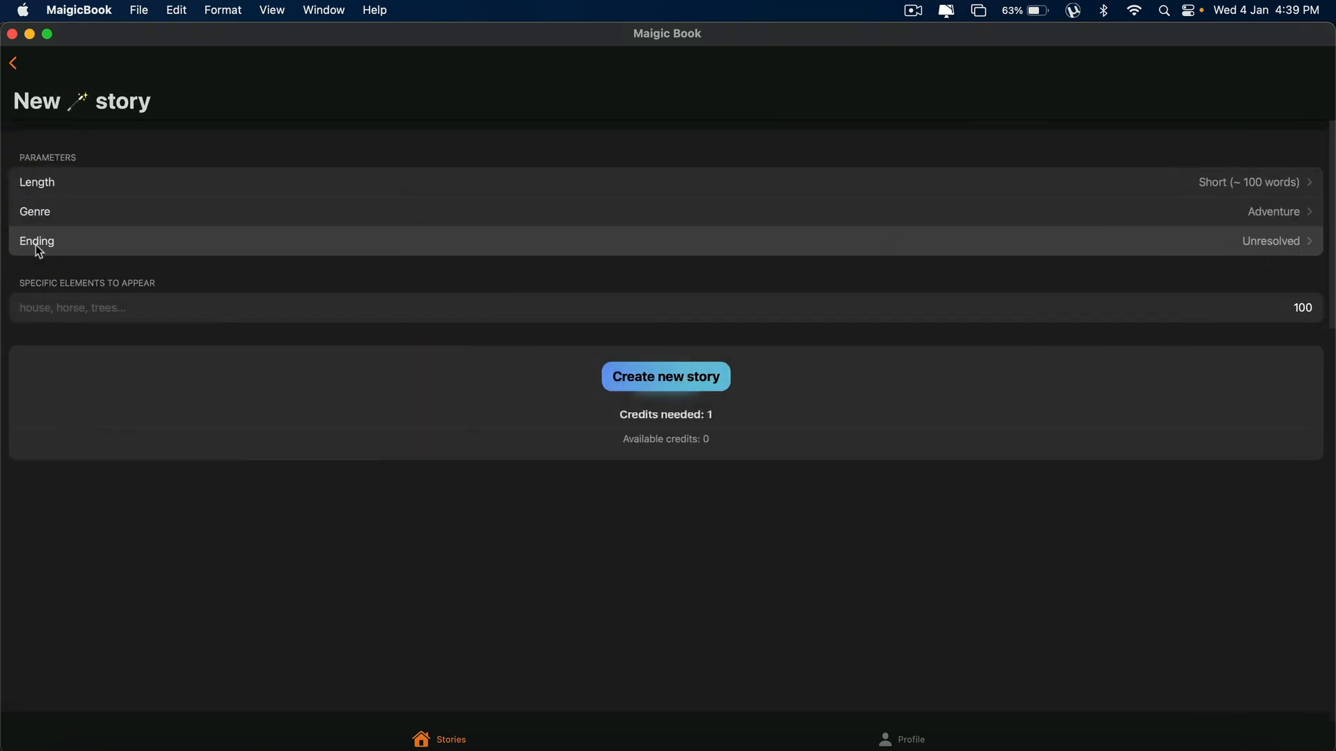
{"action": "left_click", "coordinate": [36, 241]}
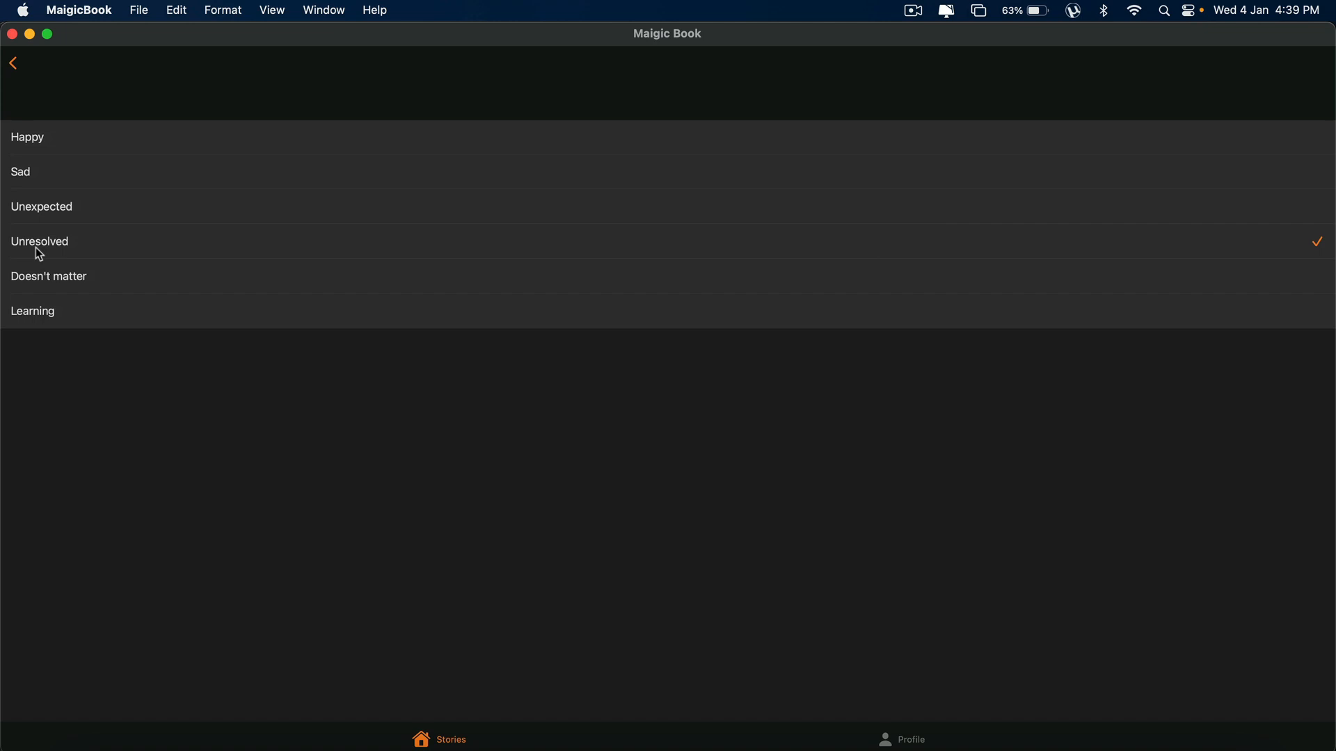
{"action": "mouse_move", "coordinate": [50, 213]}
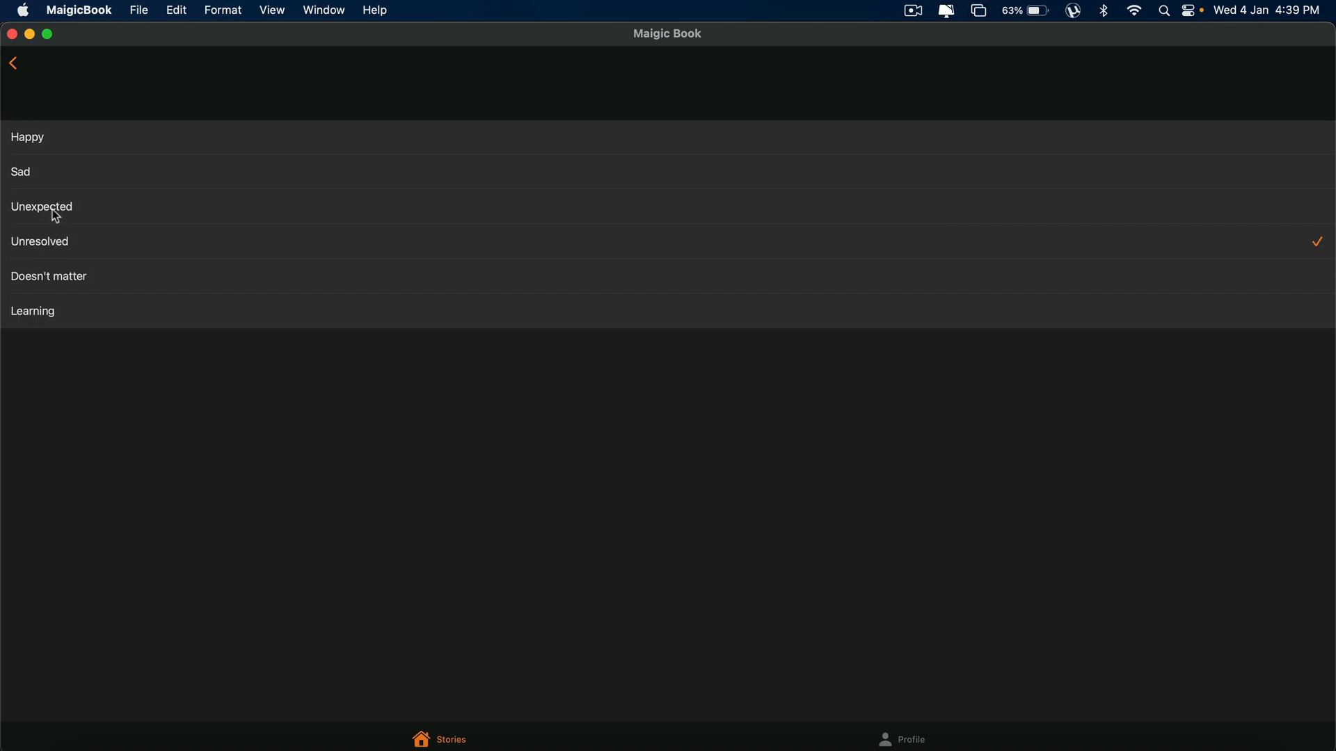
{"action": "mouse_move", "coordinate": [68, 255]}
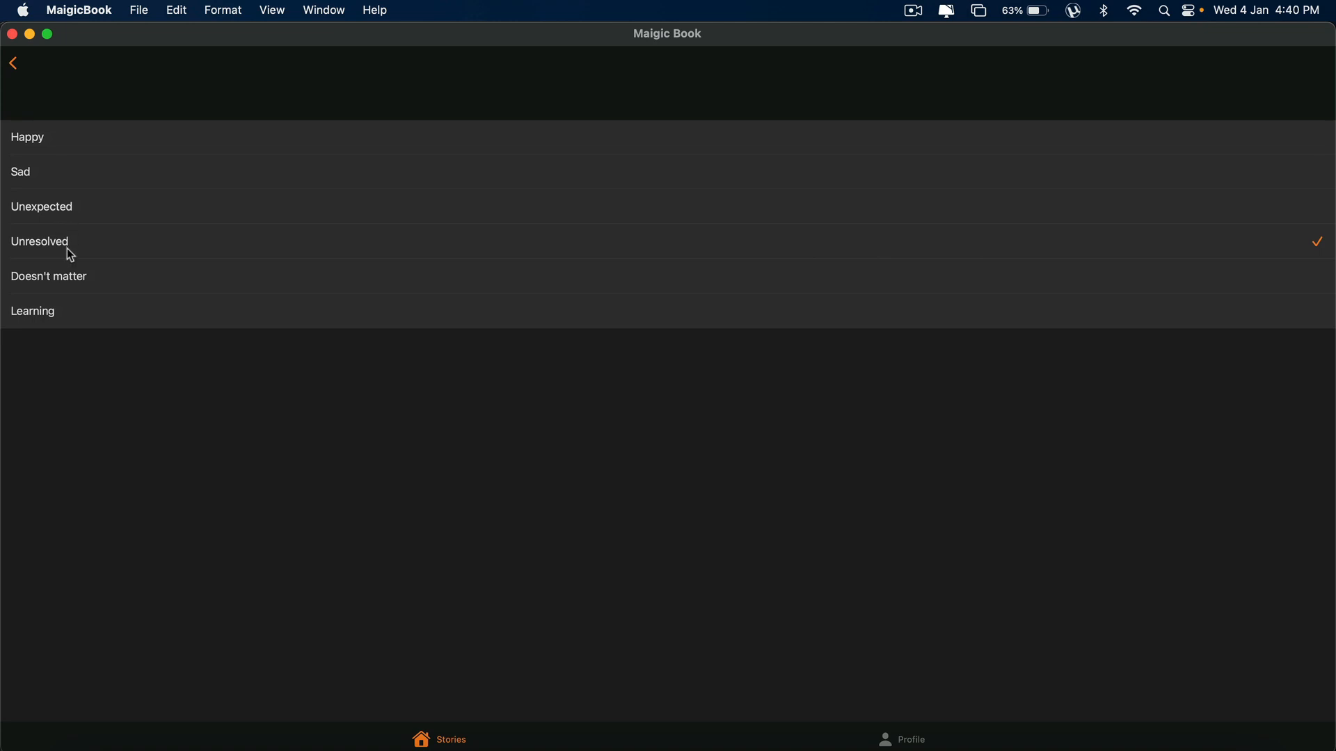
{"action": "mouse_move", "coordinate": [66, 288]}
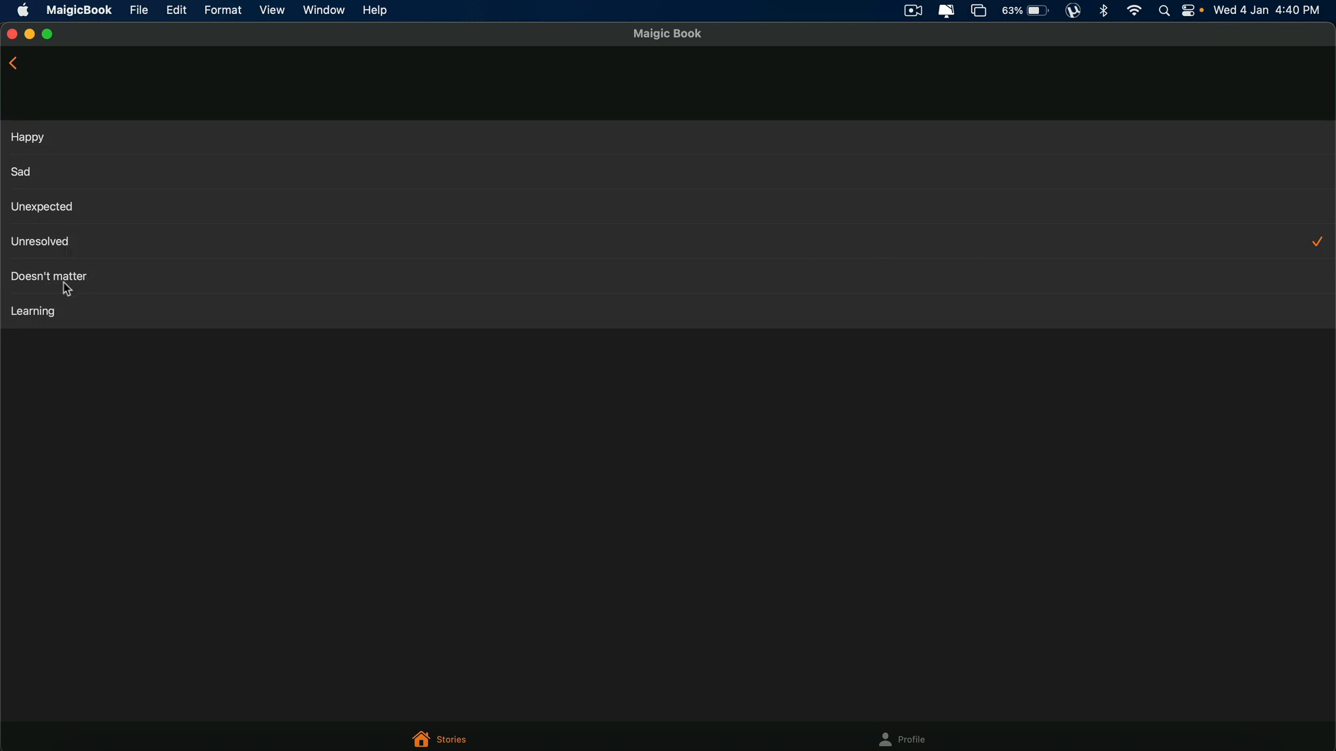
{"action": "mouse_move", "coordinate": [62, 285]}
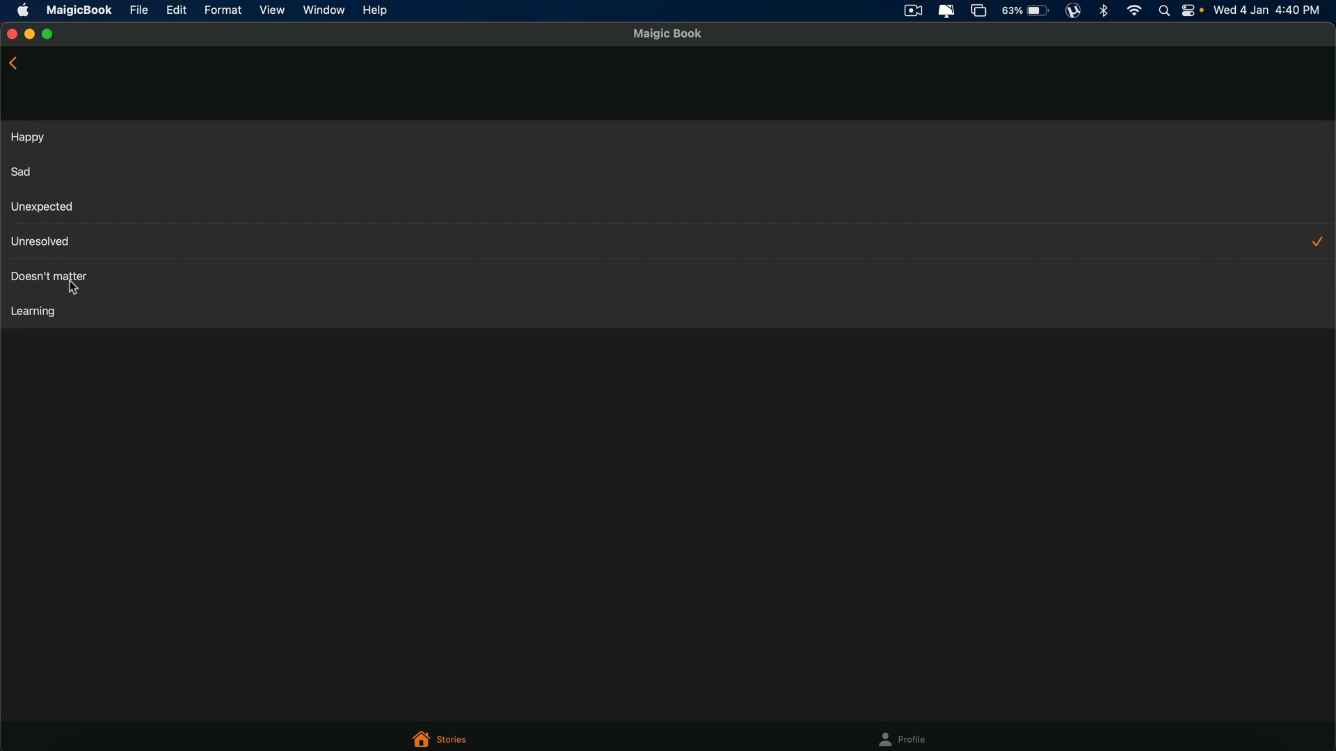
{"action": "mouse_move", "coordinate": [60, 322]}
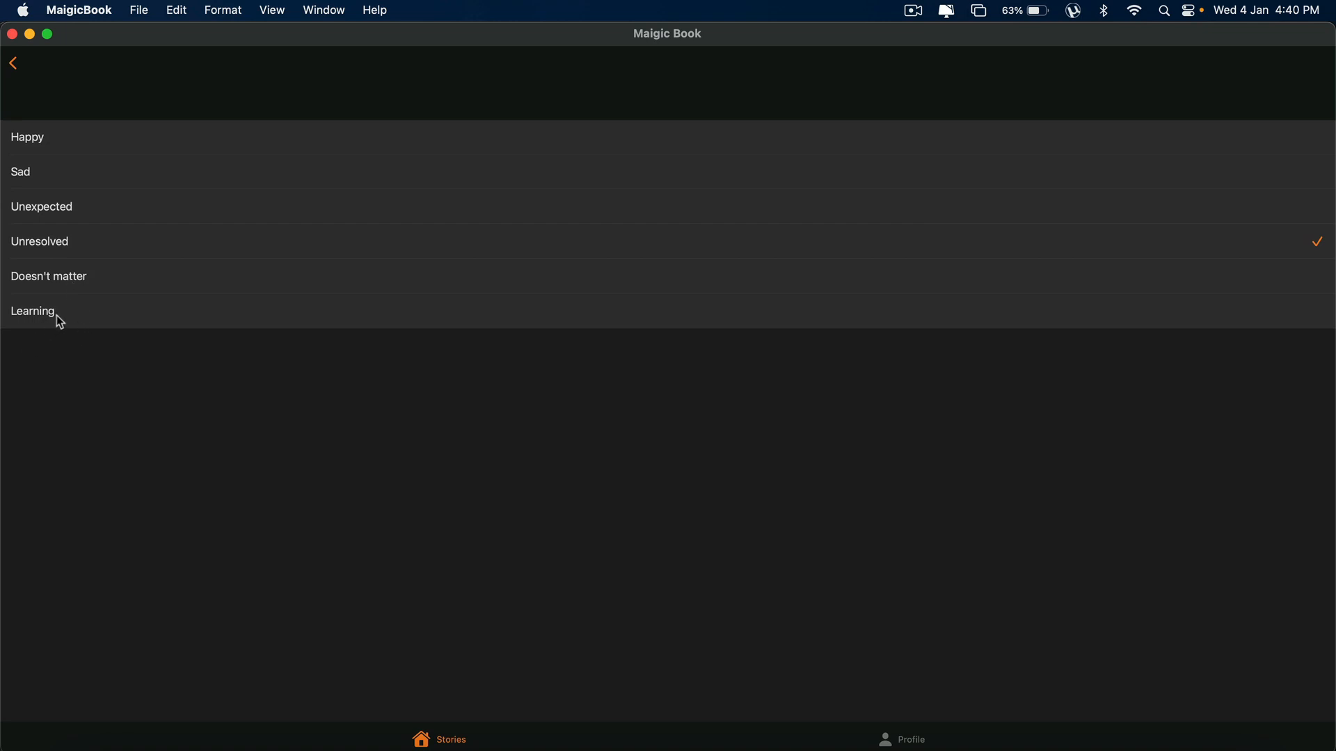
{"action": "mouse_move", "coordinate": [132, 326]}
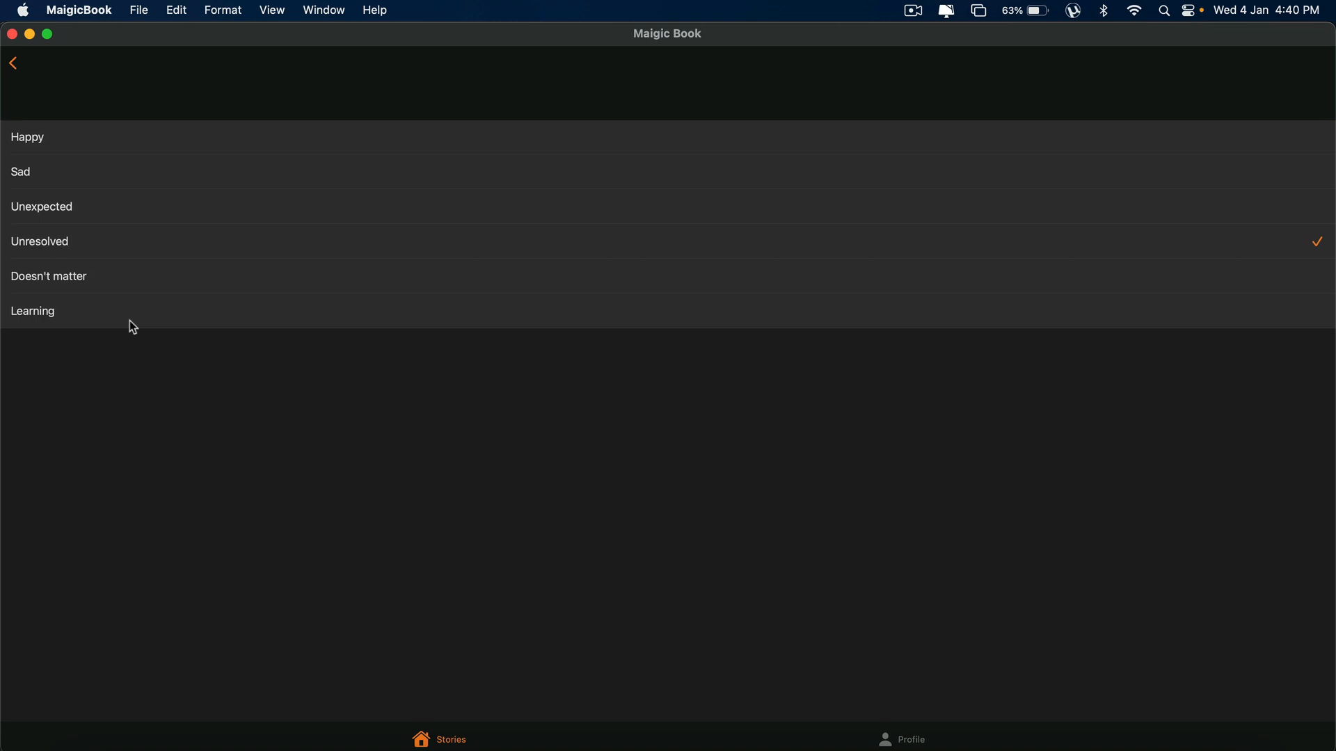
{"action": "mouse_move", "coordinate": [128, 406]}
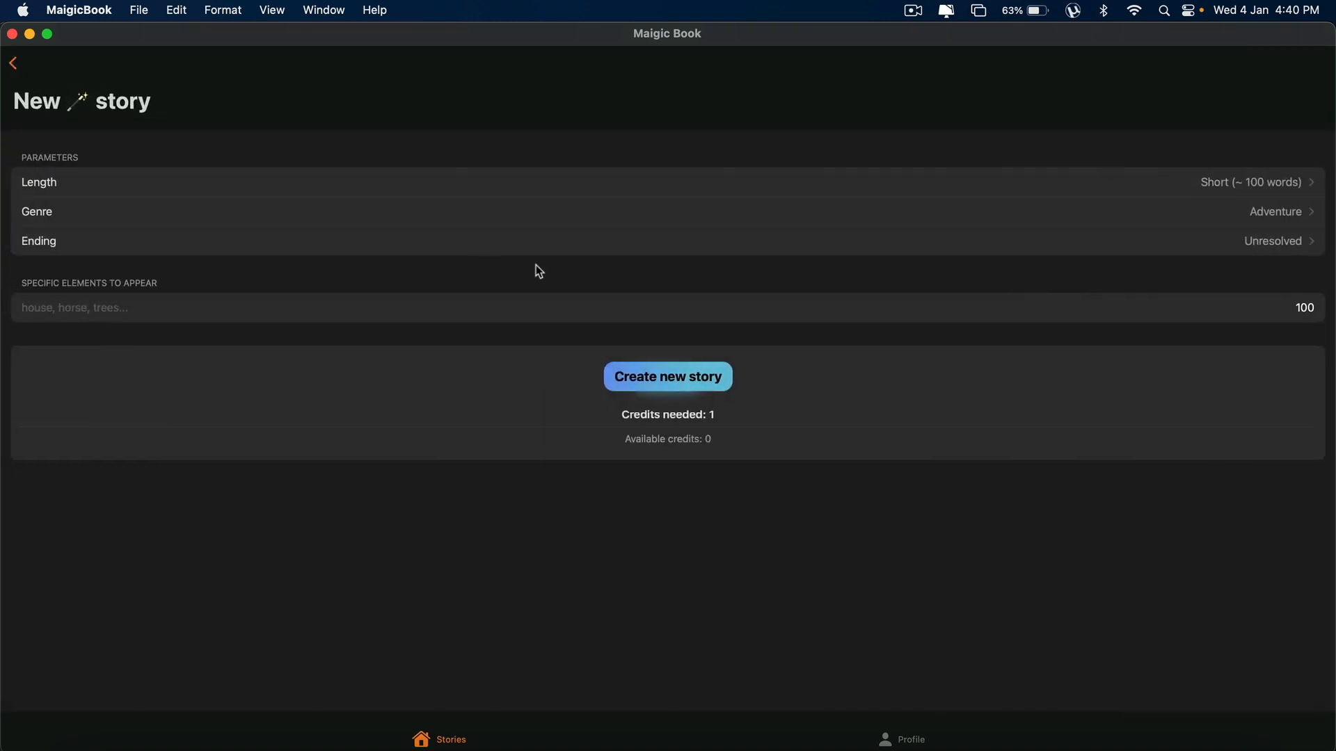
{"action": "mouse_move", "coordinate": [753, 374]}
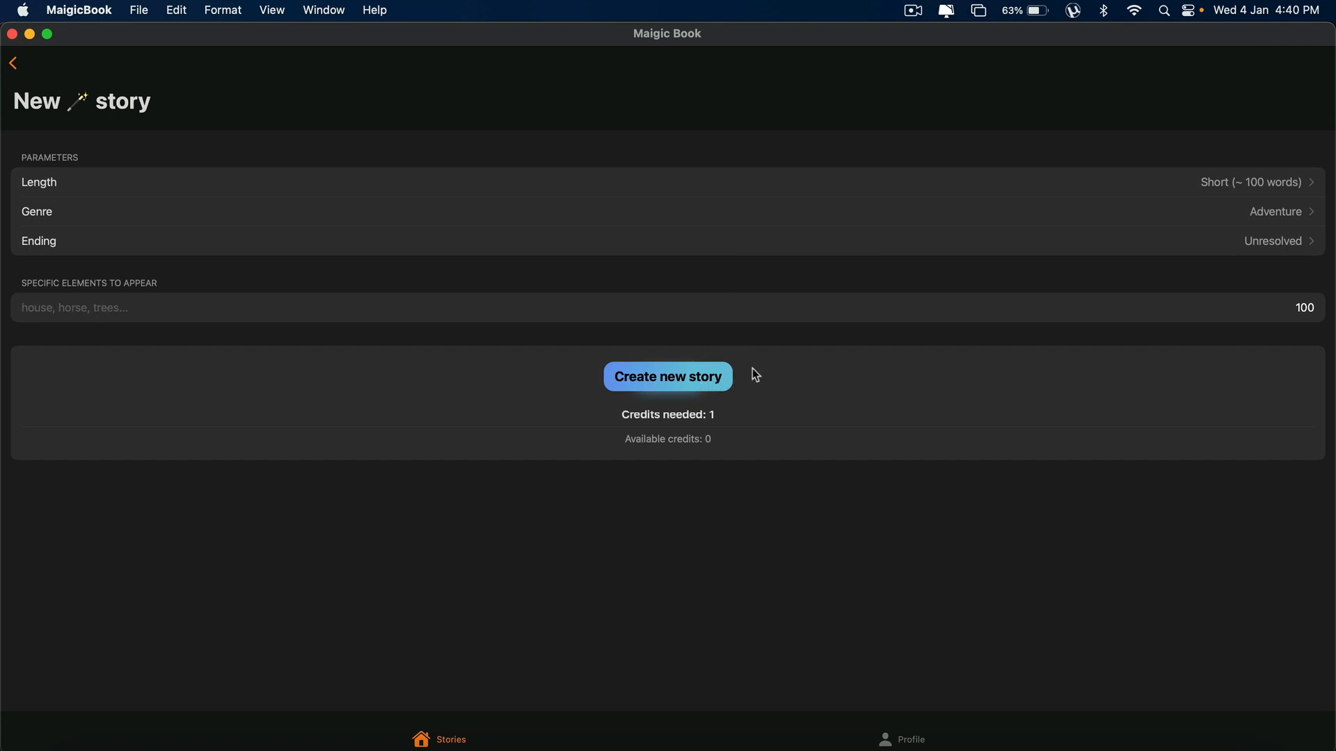
{"action": "mouse_move", "coordinate": [780, 361]}
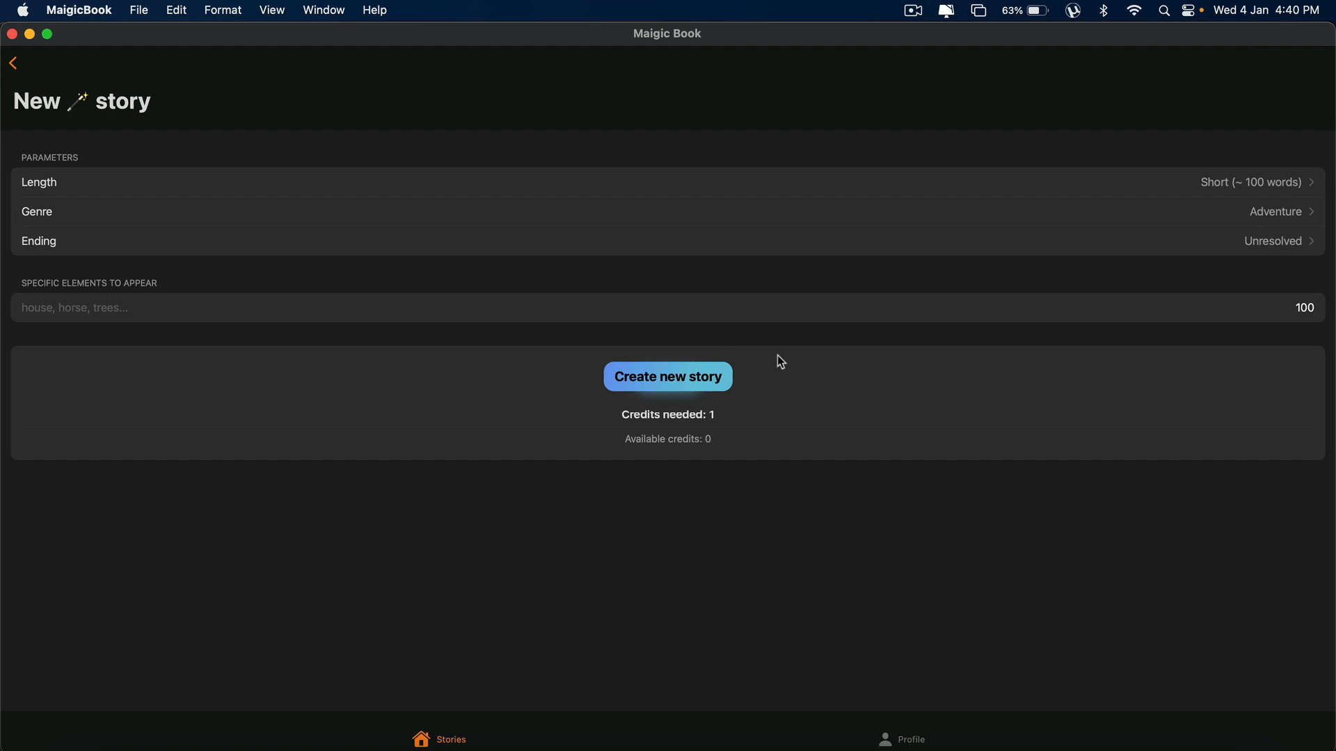
{"action": "mouse_move", "coordinate": [529, 650]}
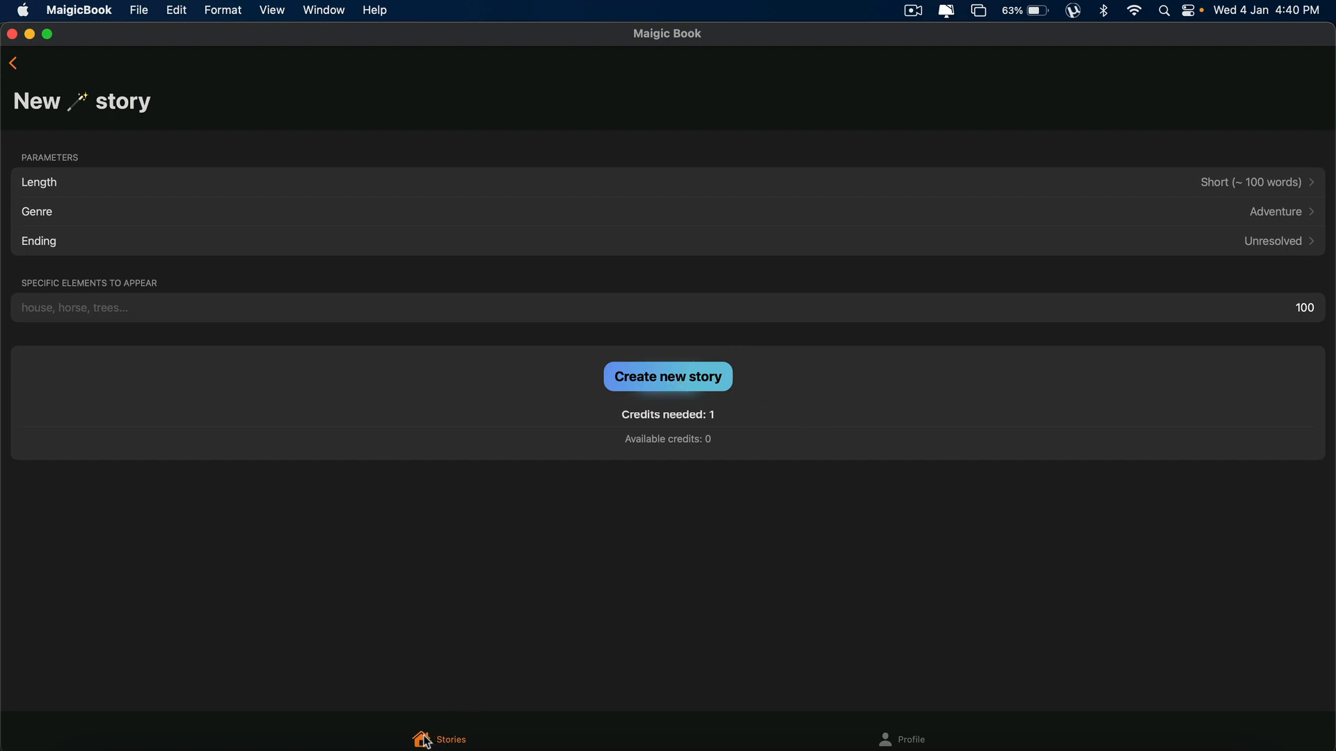
Leave the New story parameters and return to the stories library.
{"action": "left_click", "coordinate": [667, 377]}
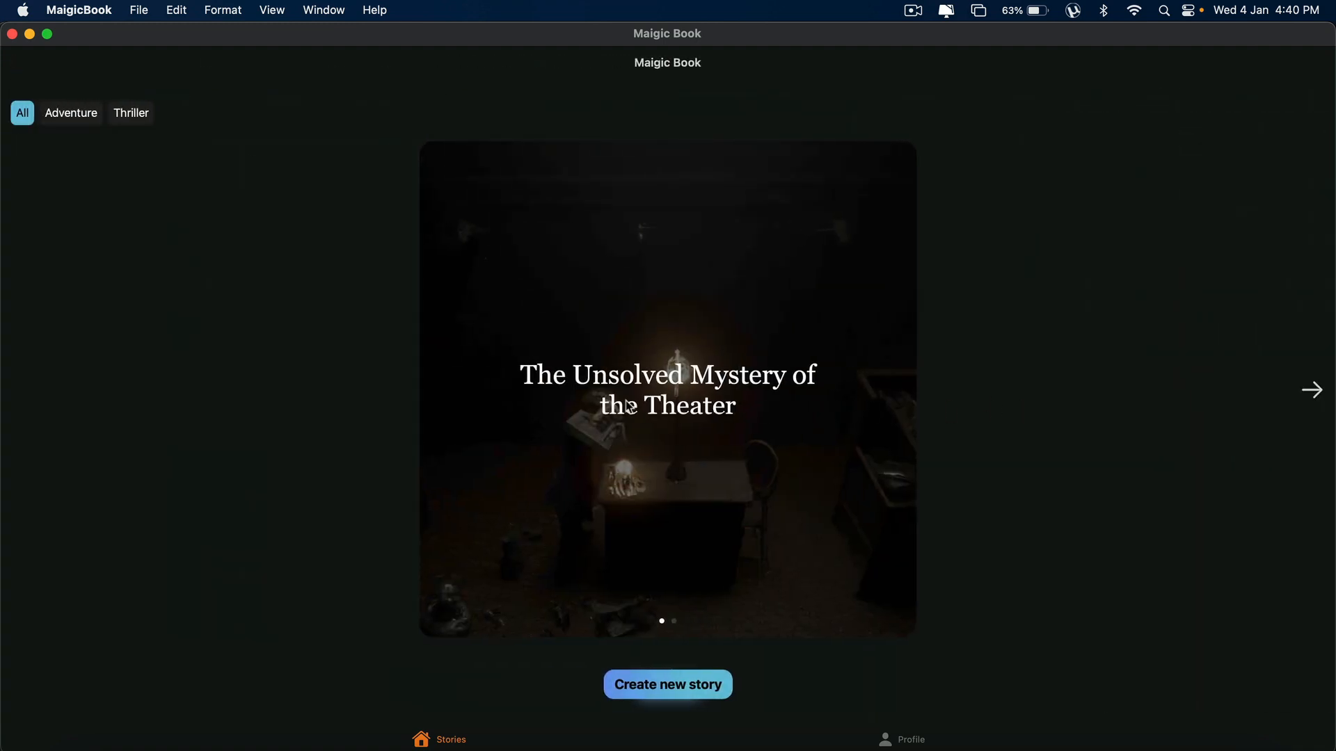
{"action": "mouse_move", "coordinate": [630, 584]}
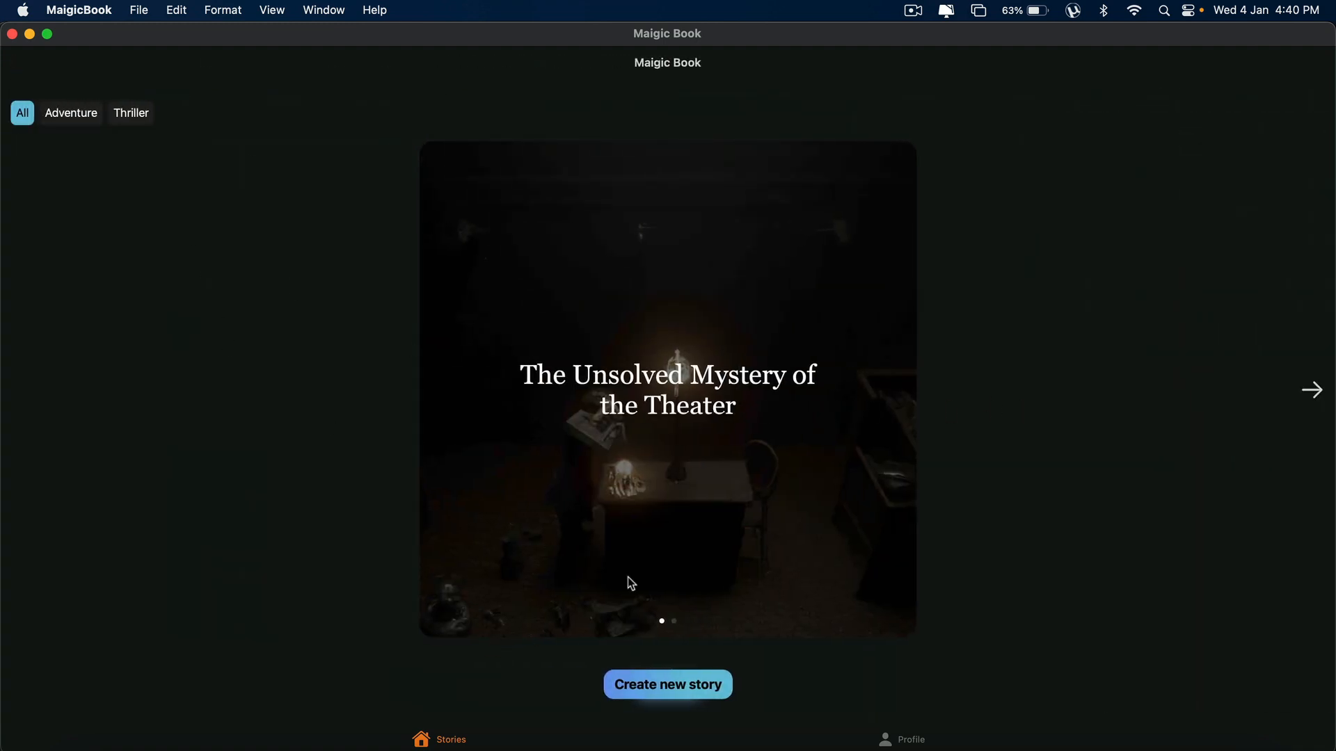
Browse to the next story and back, then open The Unsolved Mystery of the Theater.
{"action": "left_click", "coordinate": [1311, 390]}
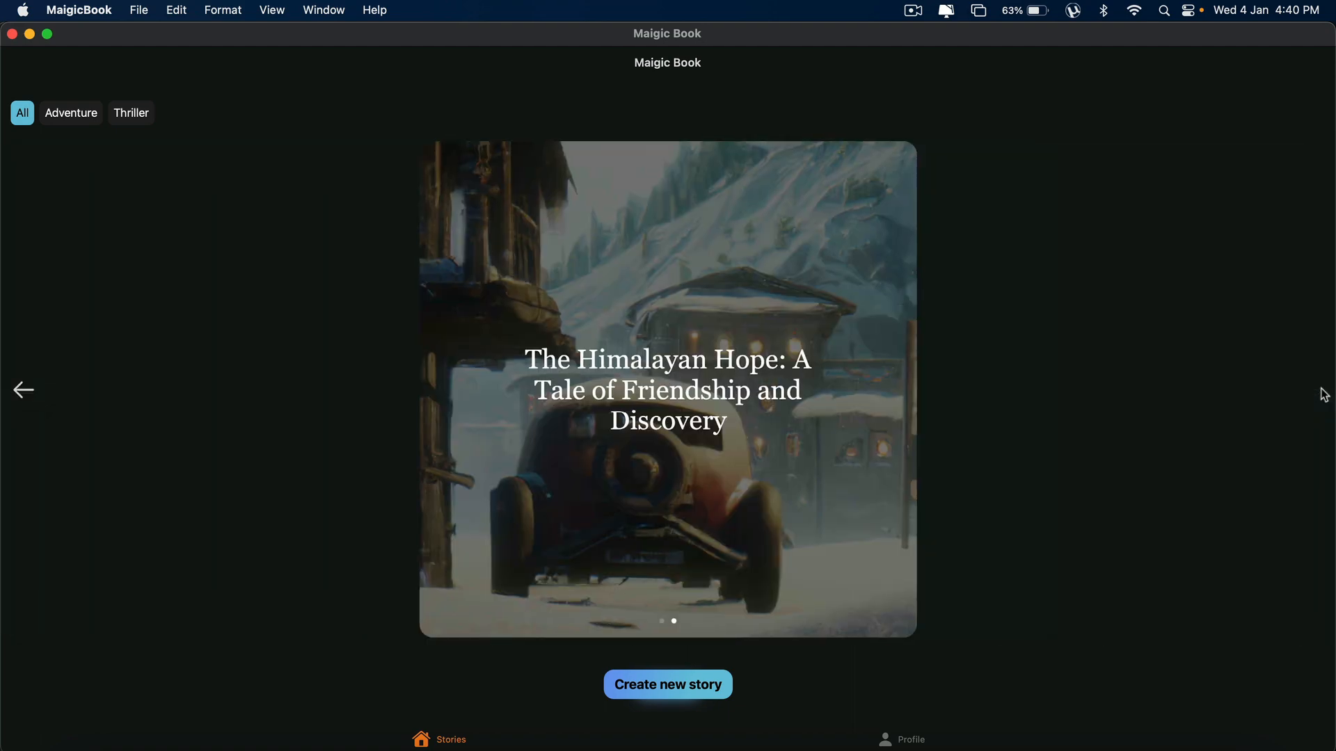
{"action": "mouse_move", "coordinate": [814, 374]}
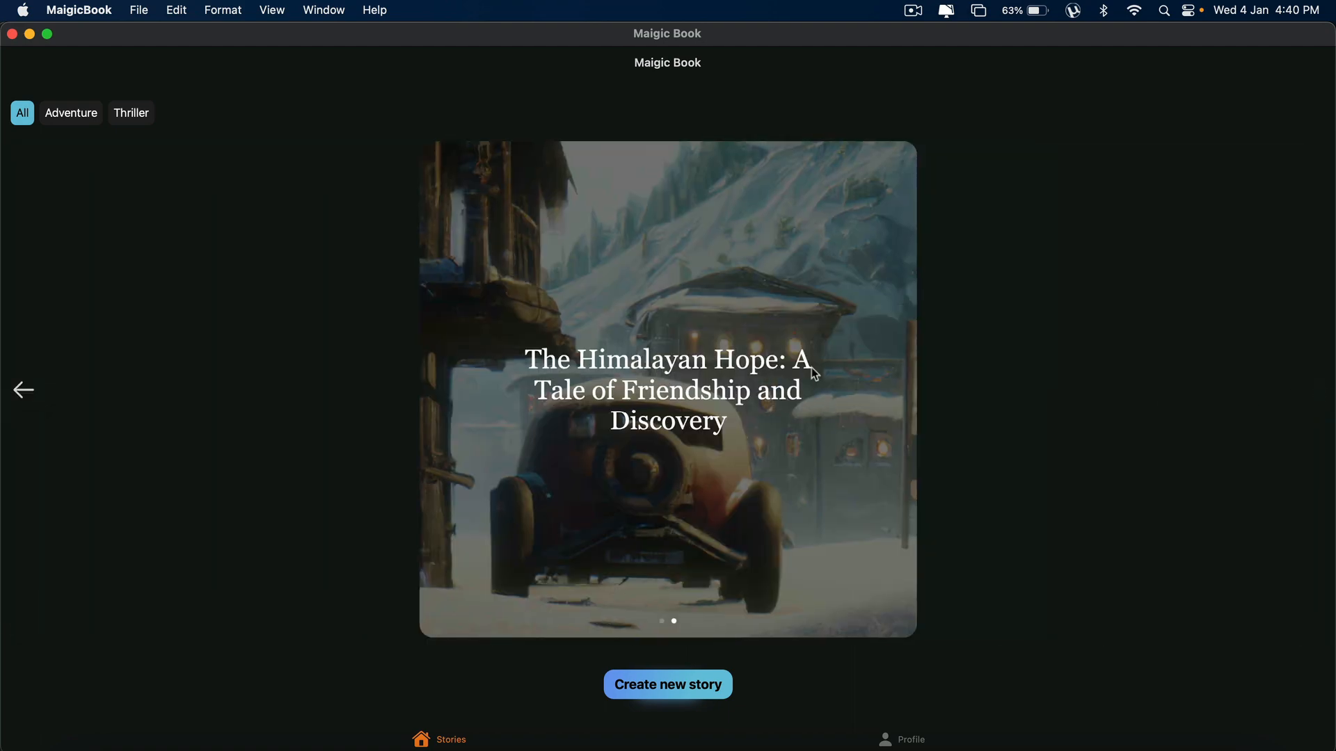
{"action": "left_click", "coordinate": [24, 390]}
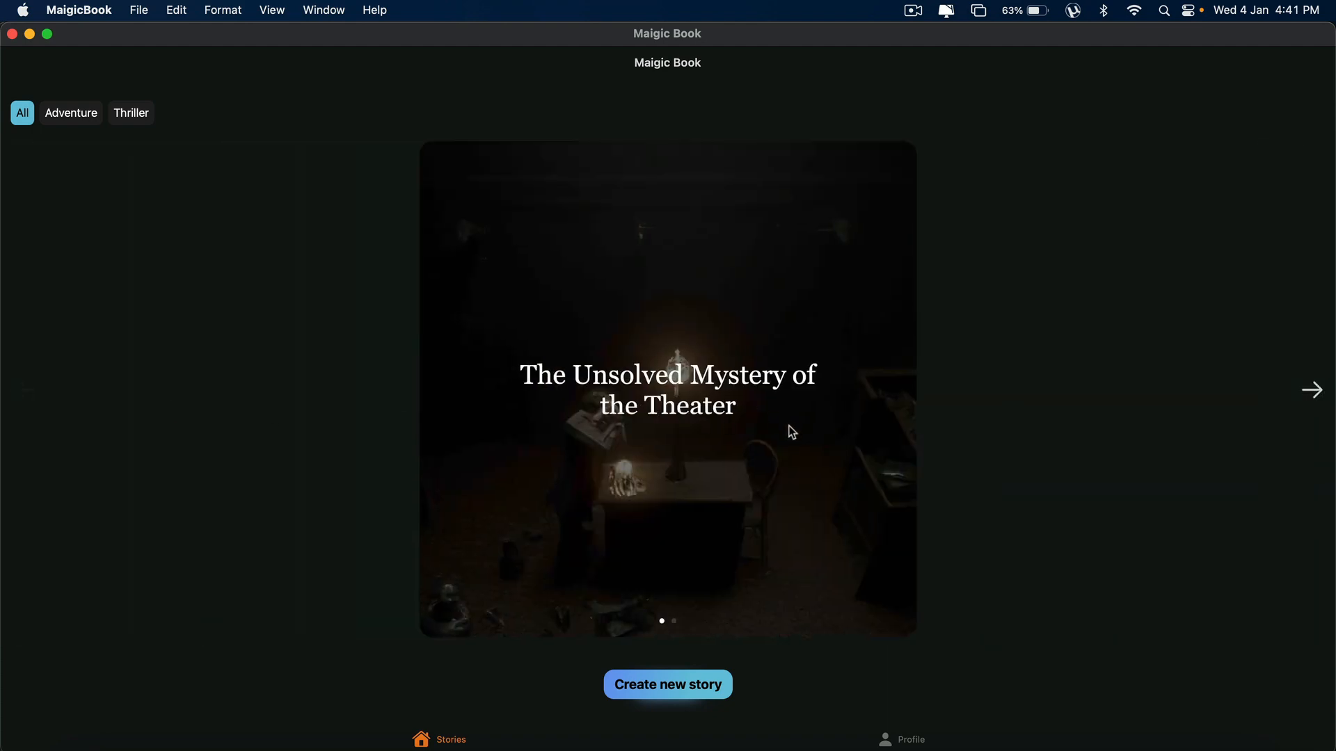
{"action": "left_click", "coordinate": [666, 390]}
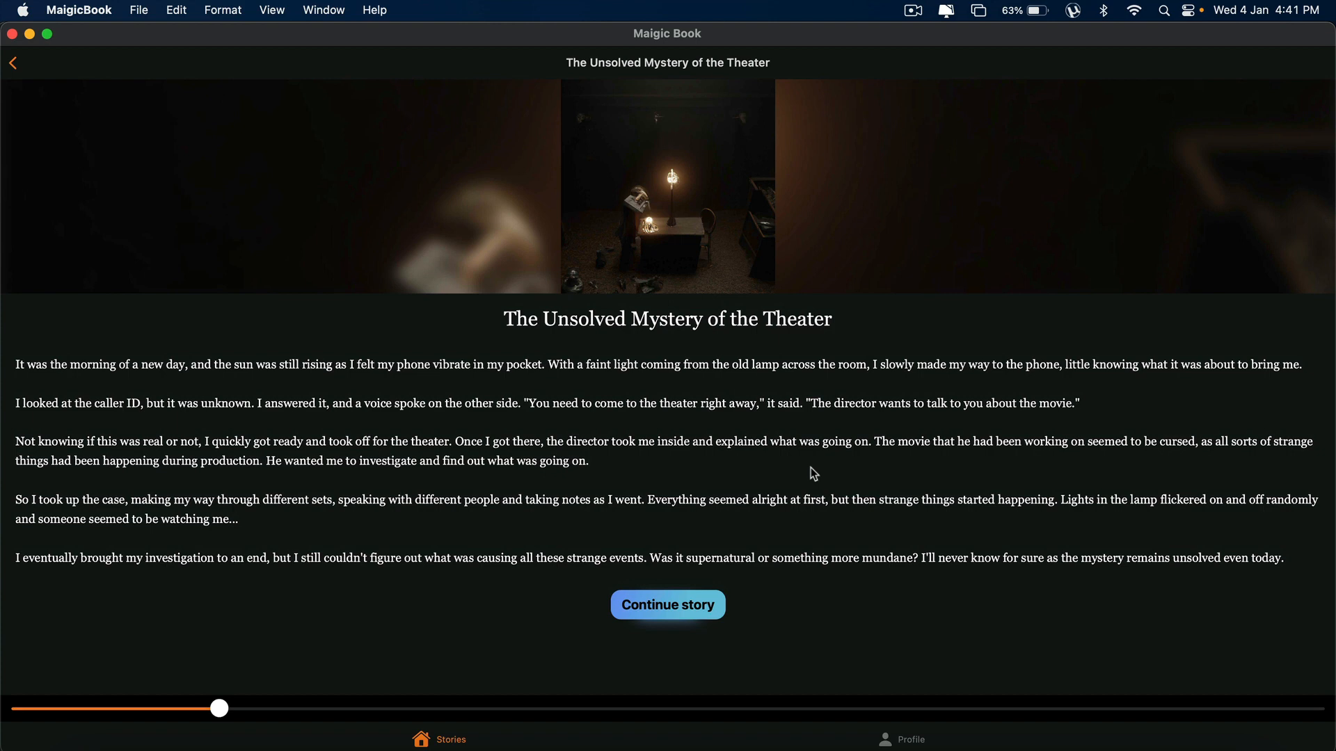
{"action": "mouse_move", "coordinate": [462, 469]}
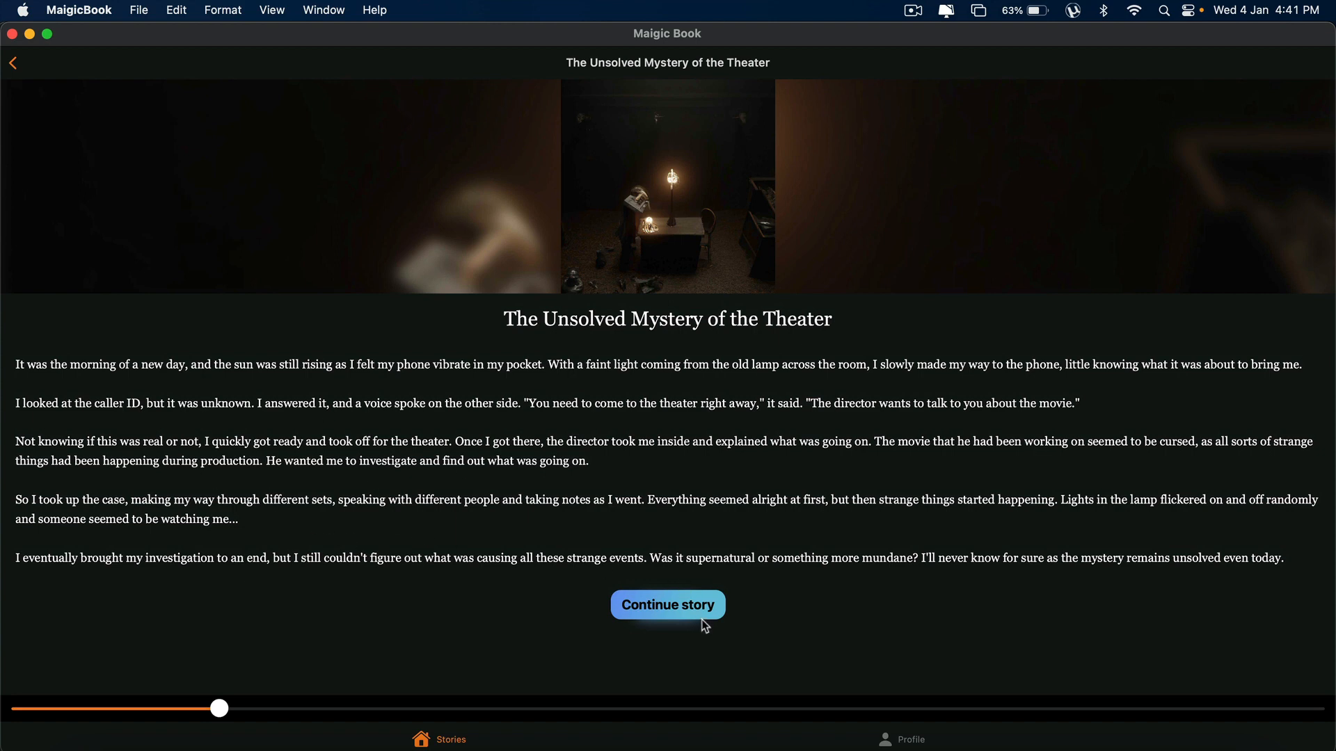
{"action": "mouse_move", "coordinate": [715, 623]}
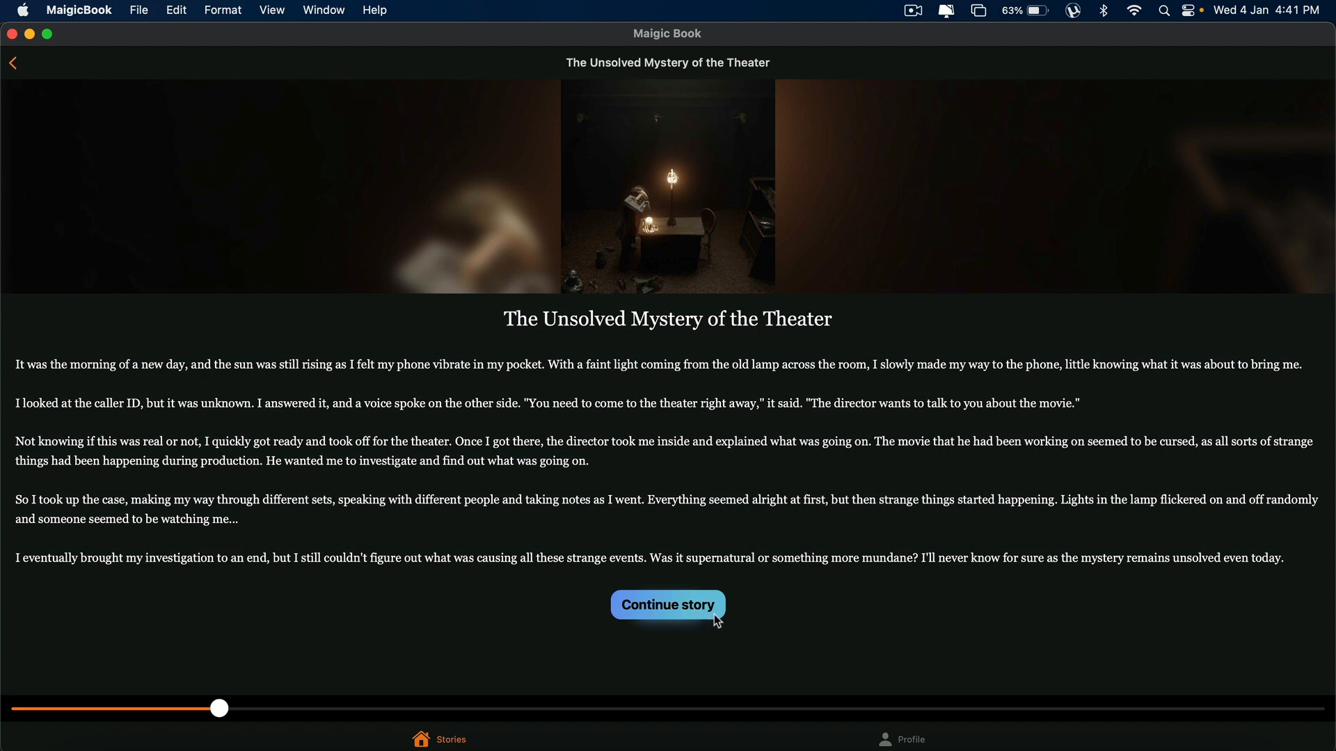
{"action": "mouse_move", "coordinate": [832, 569]}
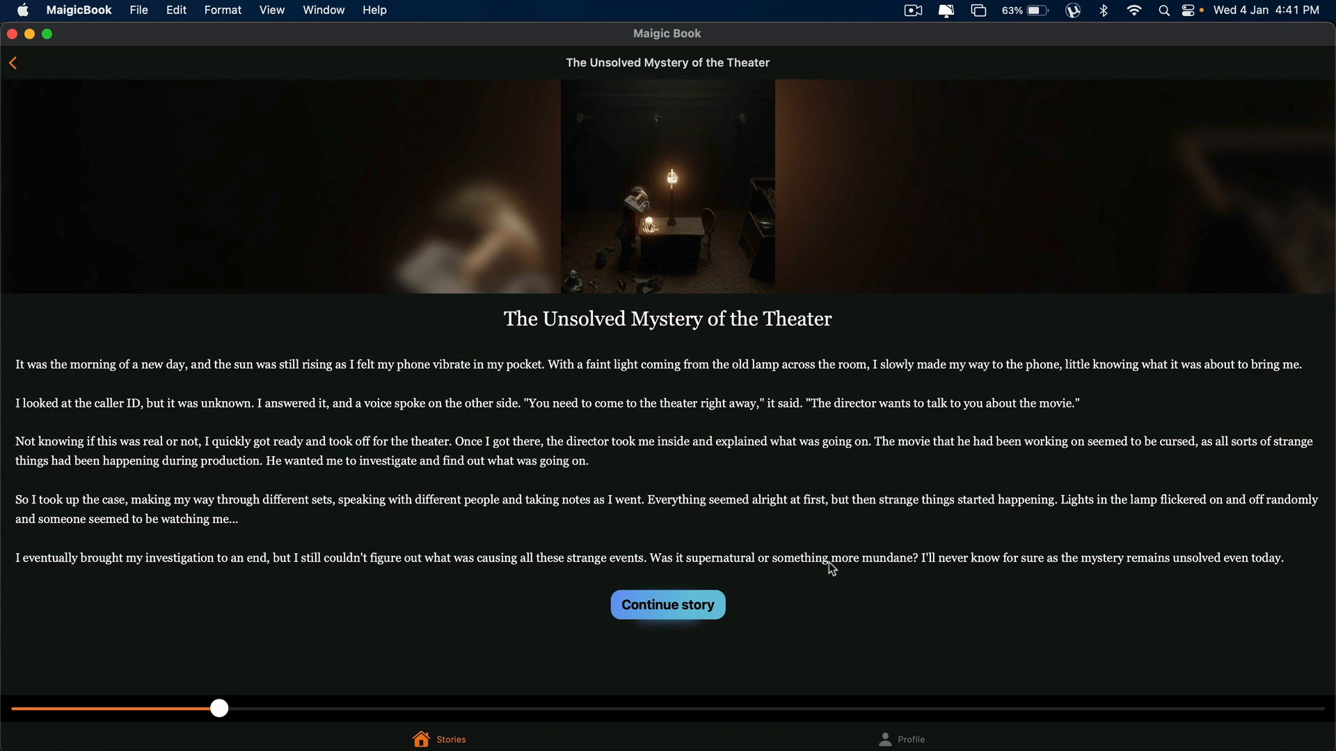
Close the Theater story and return to the stories library.
{"action": "left_click", "coordinate": [12, 63]}
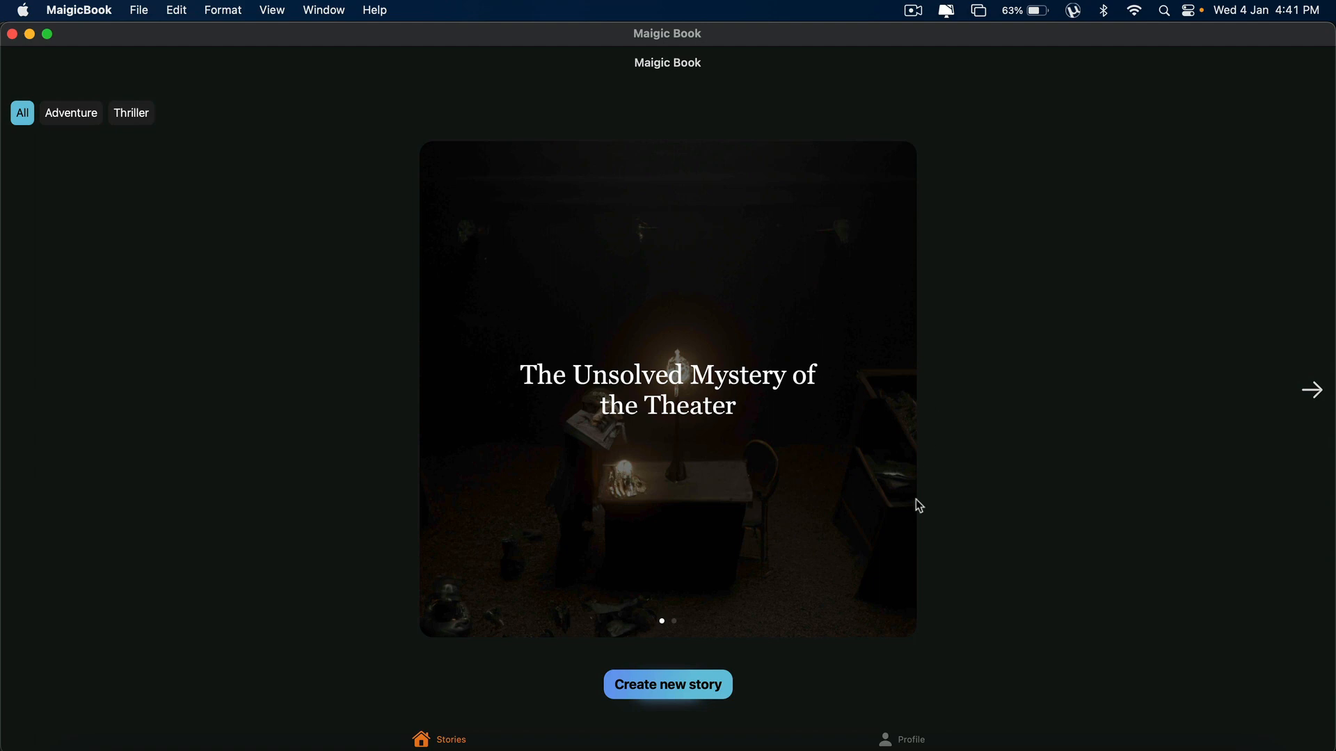
{"action": "left_click", "coordinate": [667, 684]}
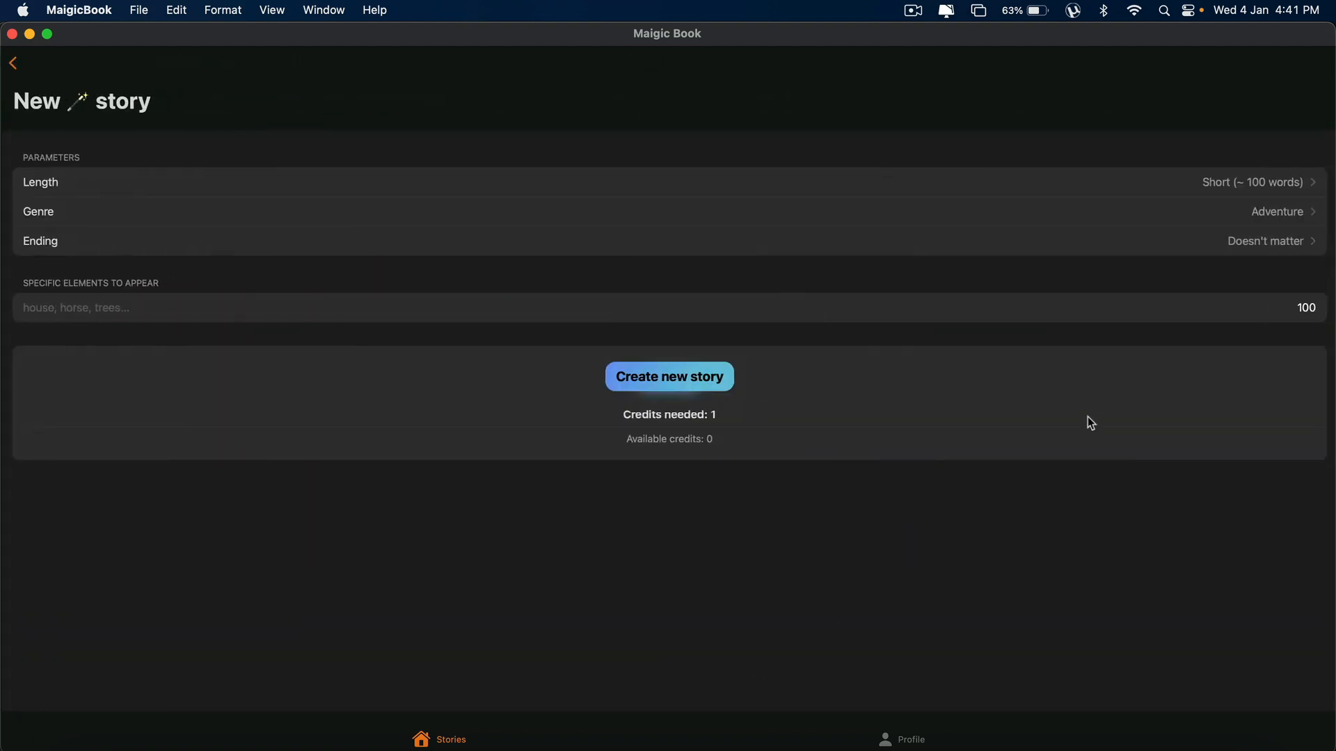
{"action": "left_click", "coordinate": [1265, 241]}
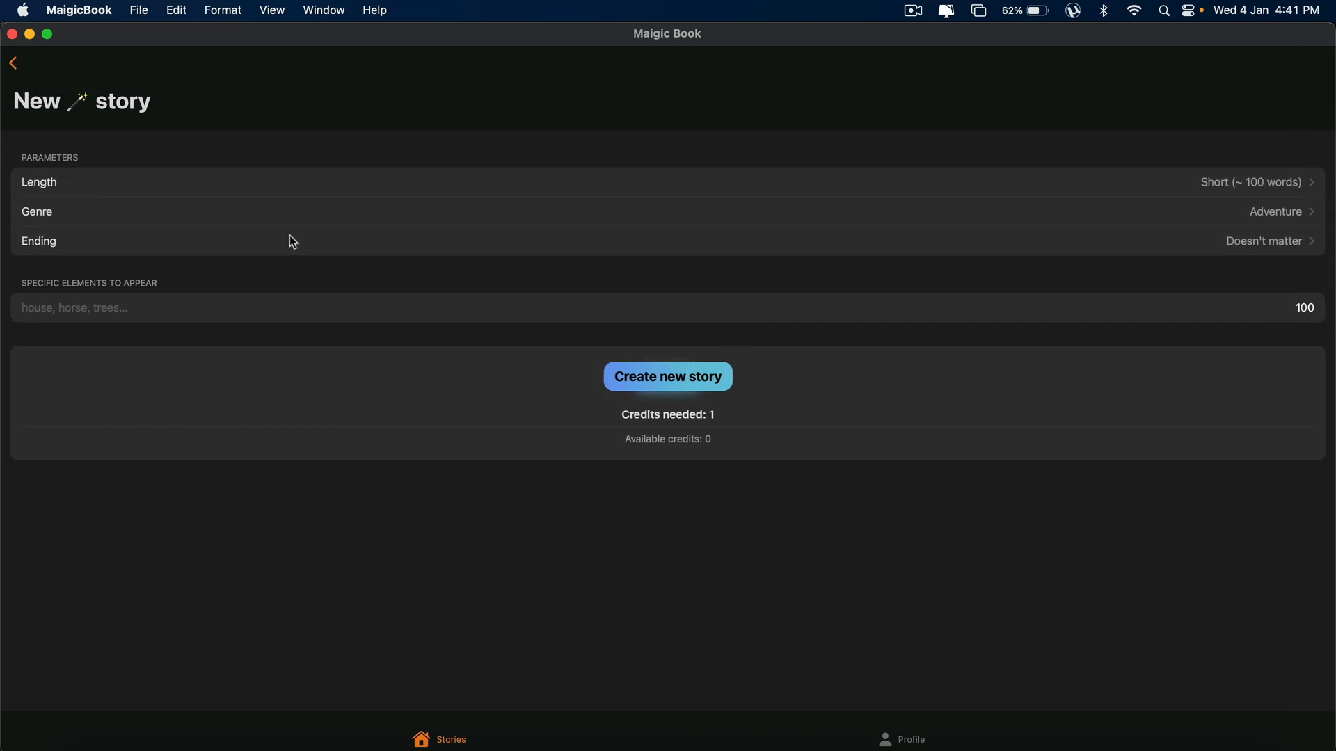
{"action": "mouse_move", "coordinate": [441, 660]}
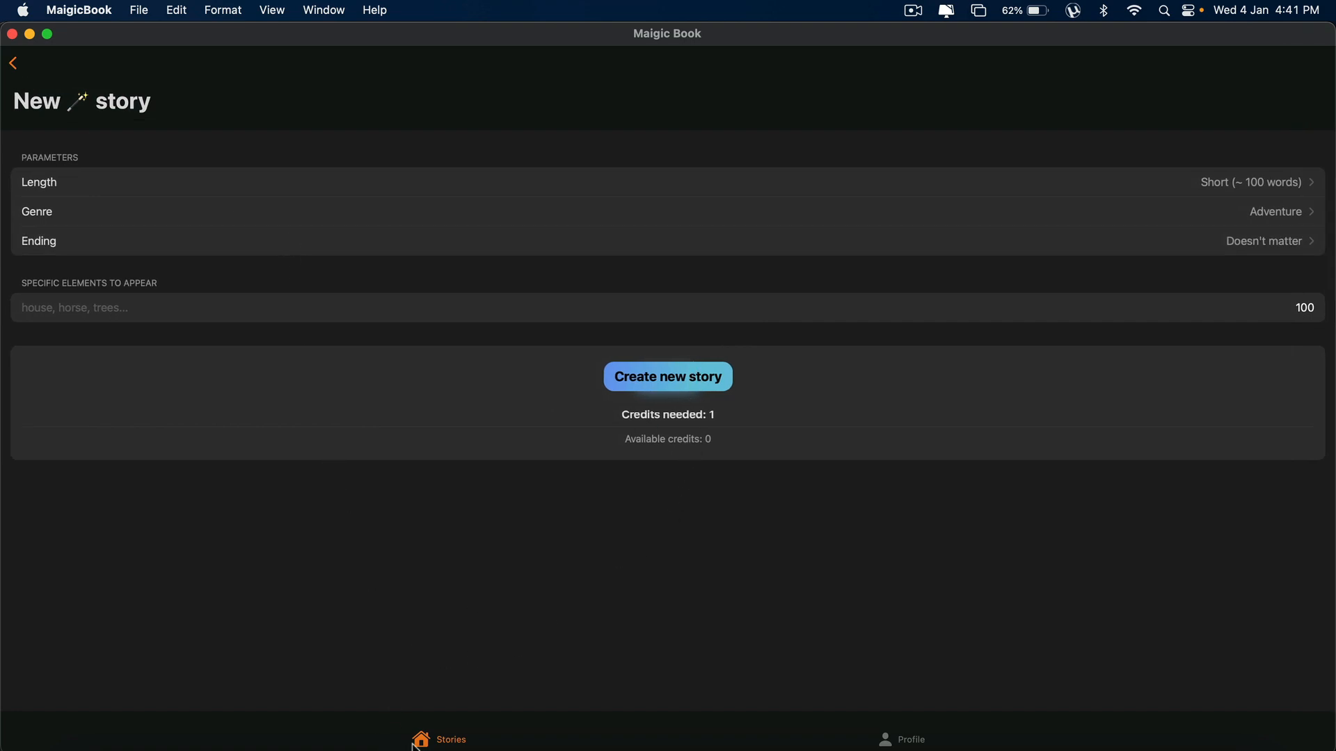
{"action": "mouse_move", "coordinate": [14, 67]}
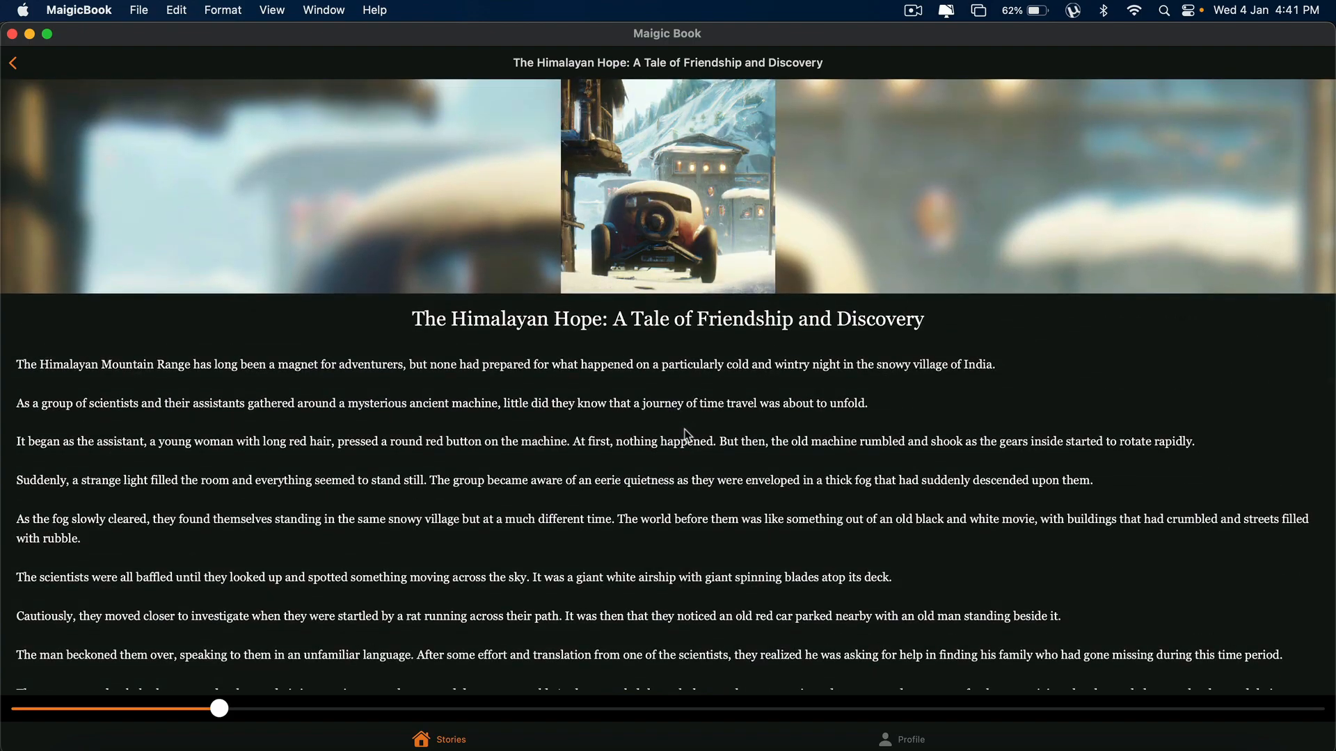
Scroll through The Himalayan Hope story text and return to the library.
{"action": "scroll", "scroll_direction": "down", "scroll_amount": 3}
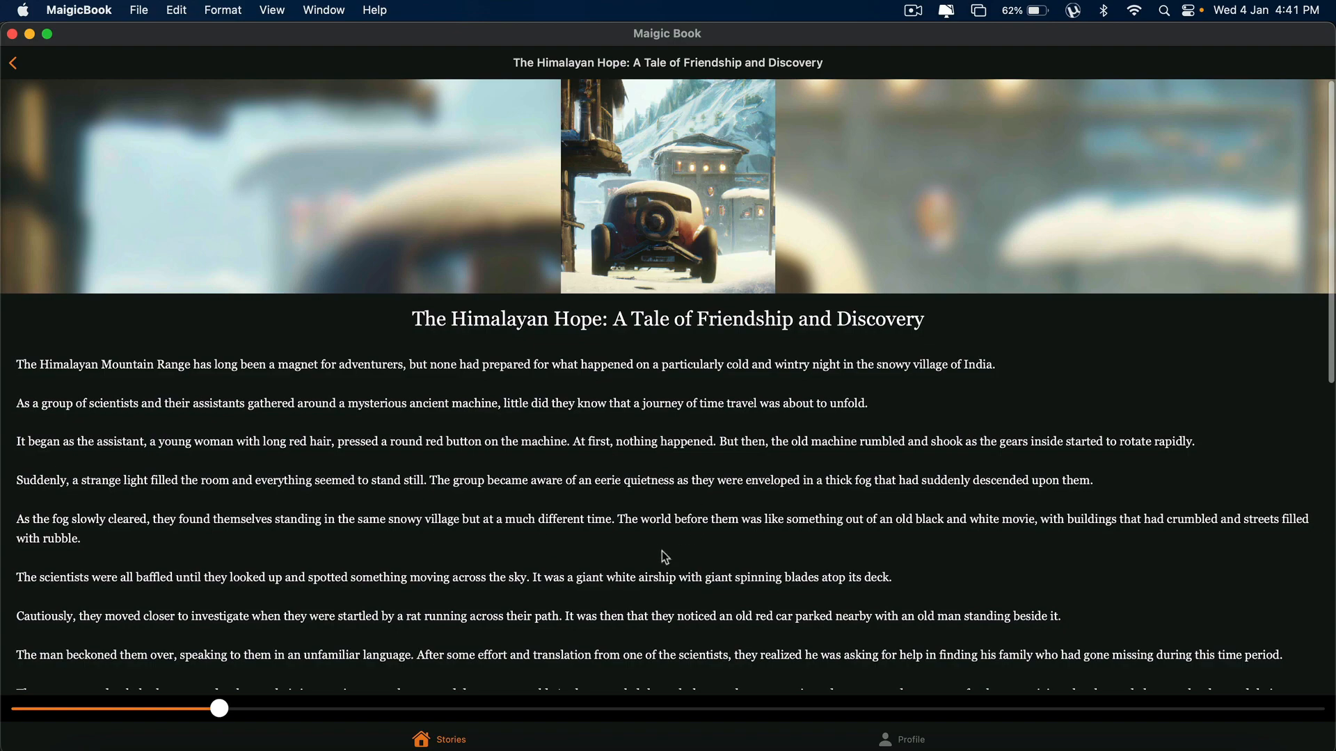
{"action": "scroll", "scroll_direction": "down", "scroll_amount": 3}
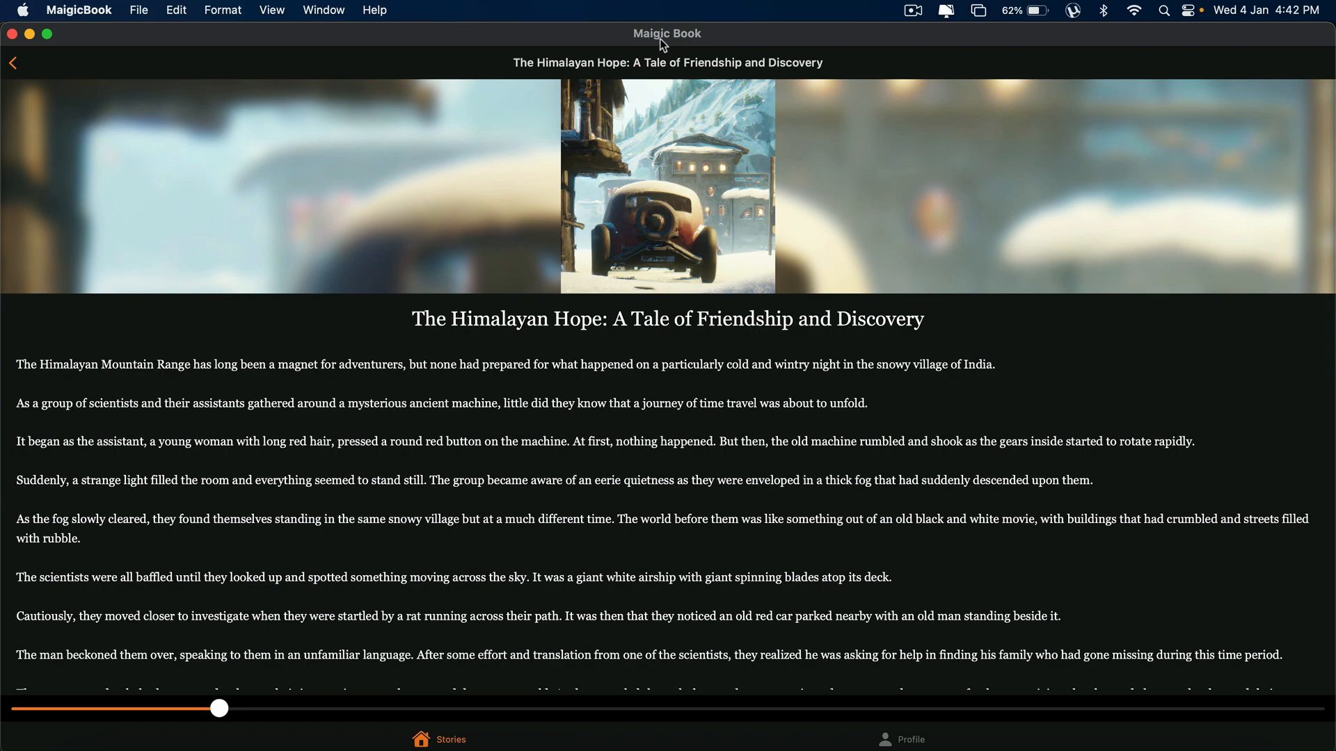
{"action": "scroll", "scroll_direction": "down", "scroll_amount": 3}
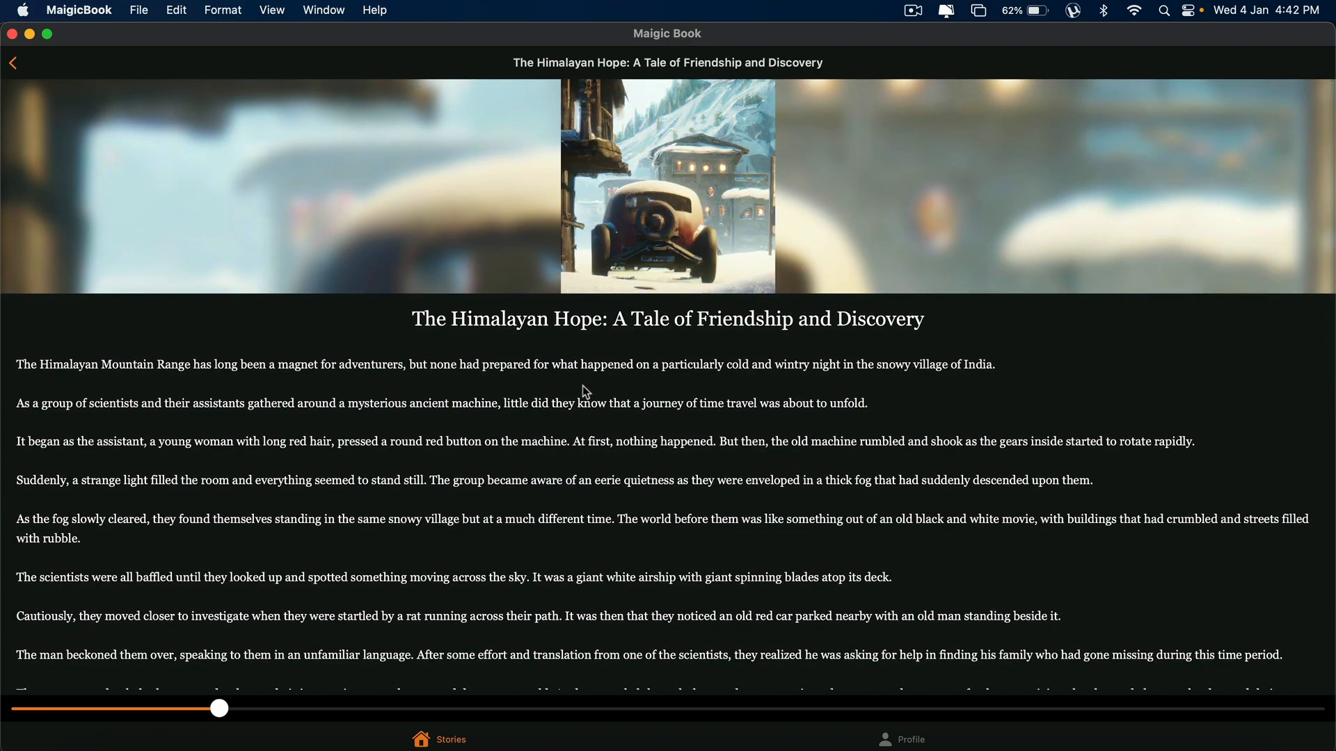
{"action": "left_click", "coordinate": [13, 62]}
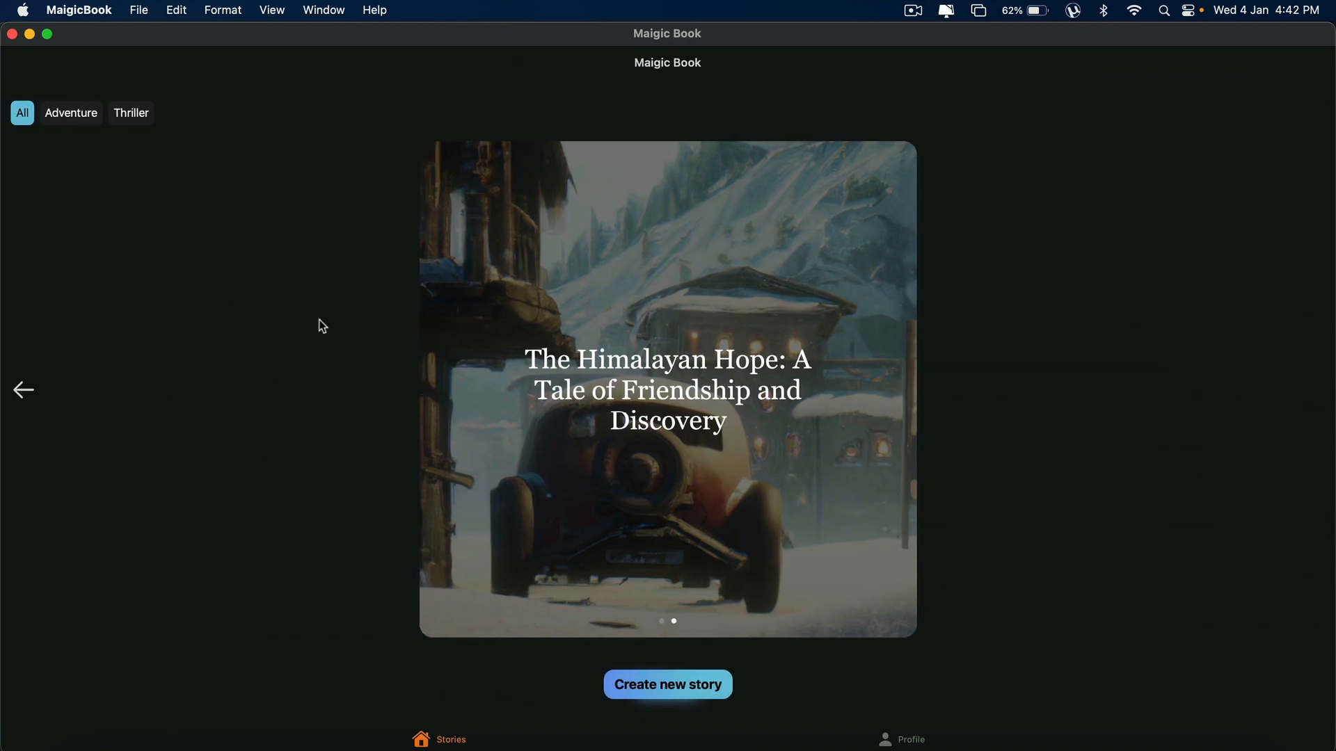
{"action": "mouse_move", "coordinate": [1087, 192]}
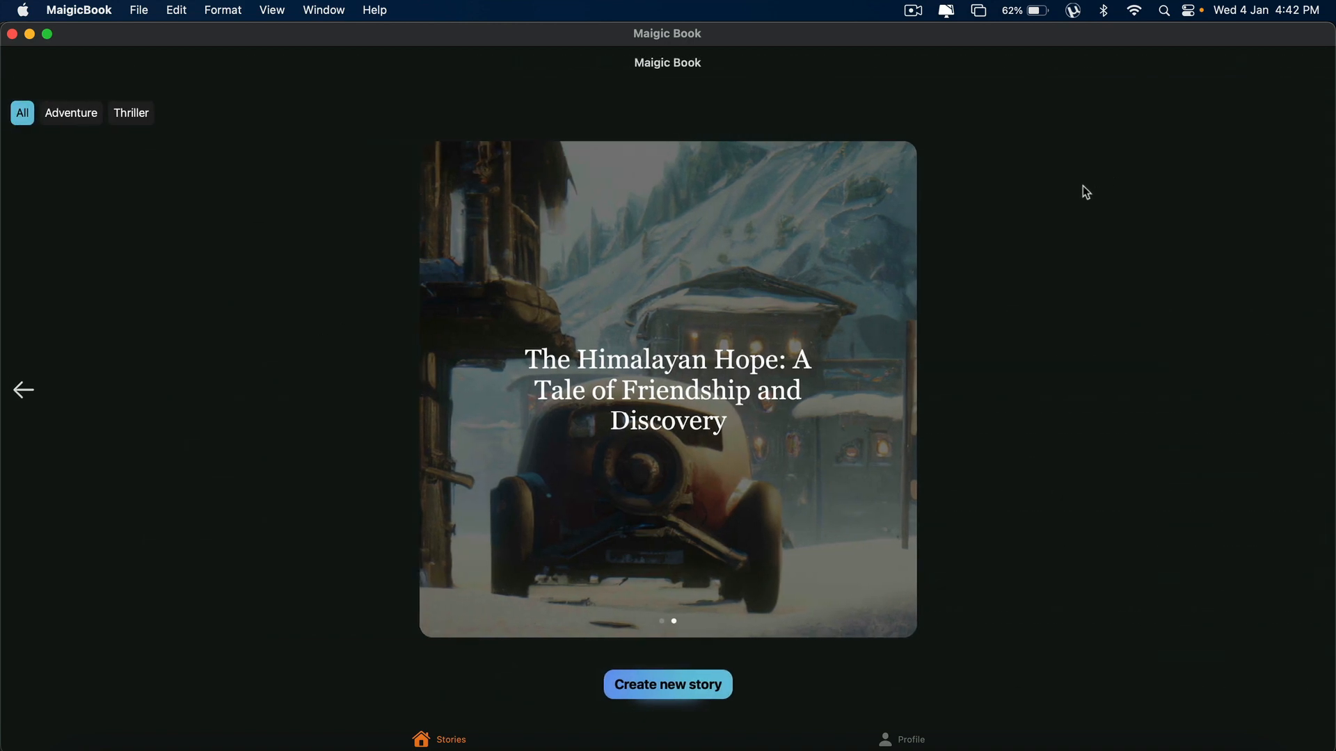